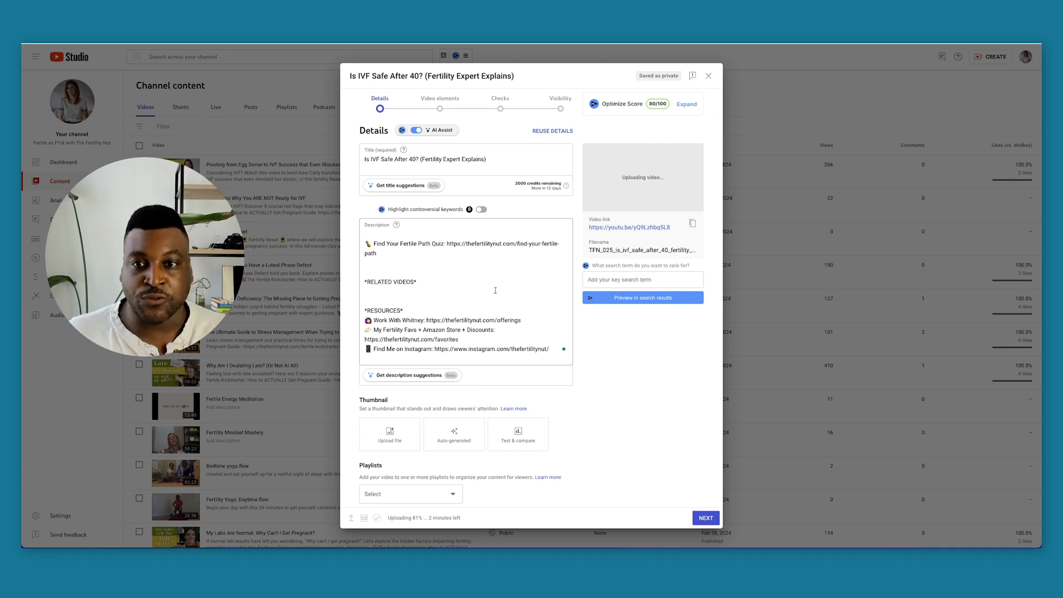
Step: Scroll the Drive folder and preview the next IVF thumbnail variant, 'Too old for IVF?'
{"action": "scroll", "scroll_direction": "down", "scroll_amount": 3}
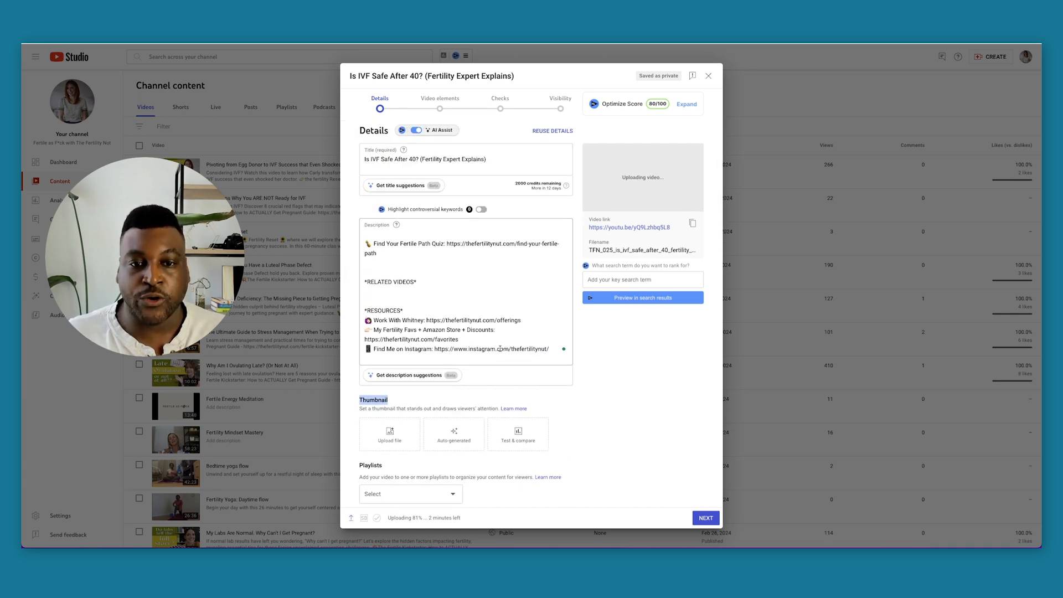
{"action": "scroll", "scroll_direction": "down", "scroll_amount": 3}
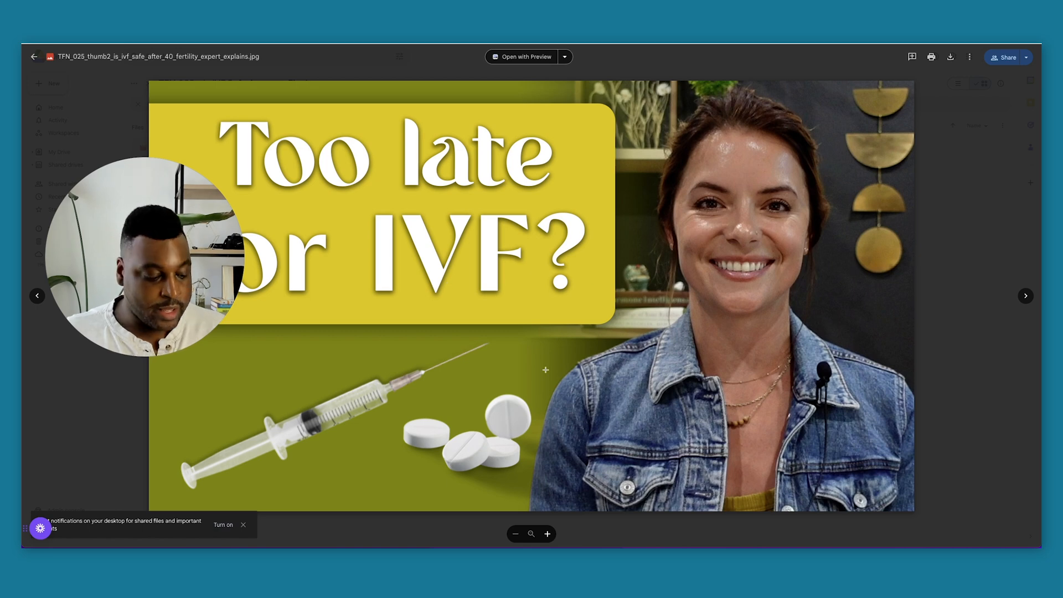
{"action": "left_click", "coordinate": [1024, 295]}
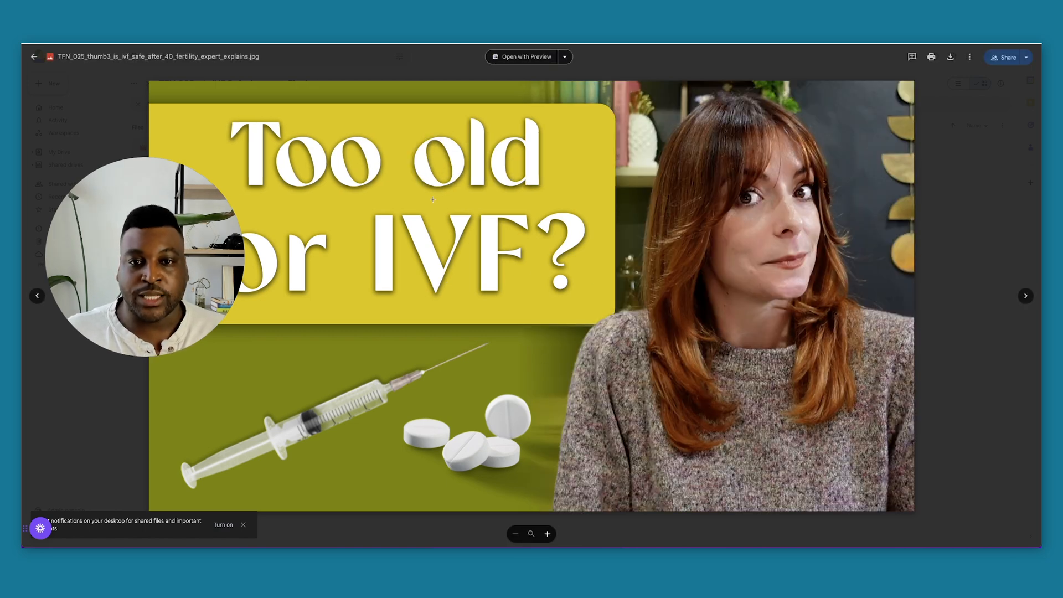
{"action": "mouse_move", "coordinate": [613, 238]}
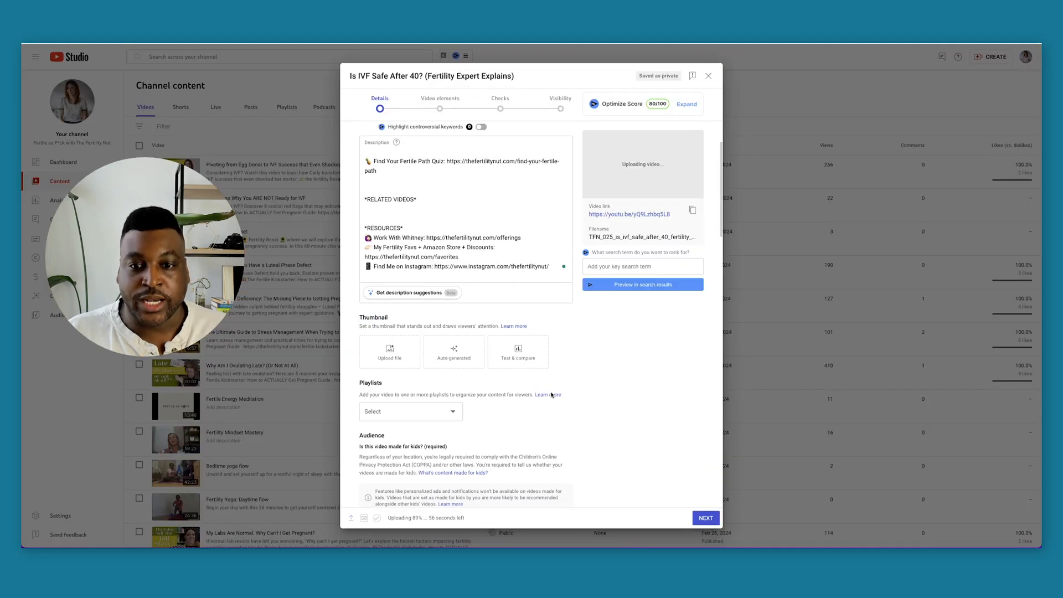
Step: Add three 'Too late / Too old for IVF?' images as Test & compare thumbnails
{"action": "left_click", "coordinate": [518, 351]}
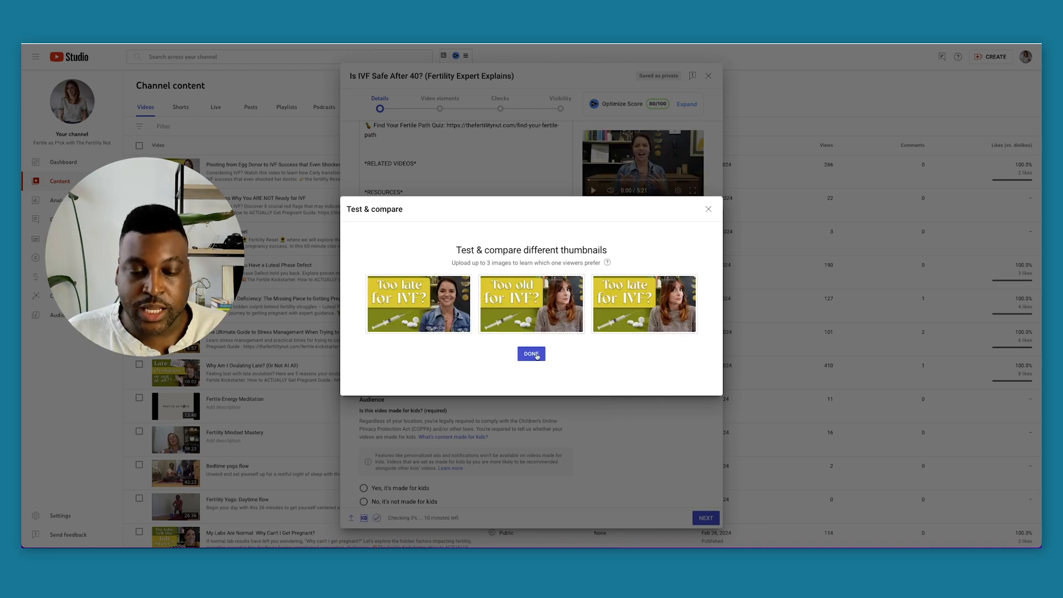
{"action": "left_click", "coordinate": [531, 353]}
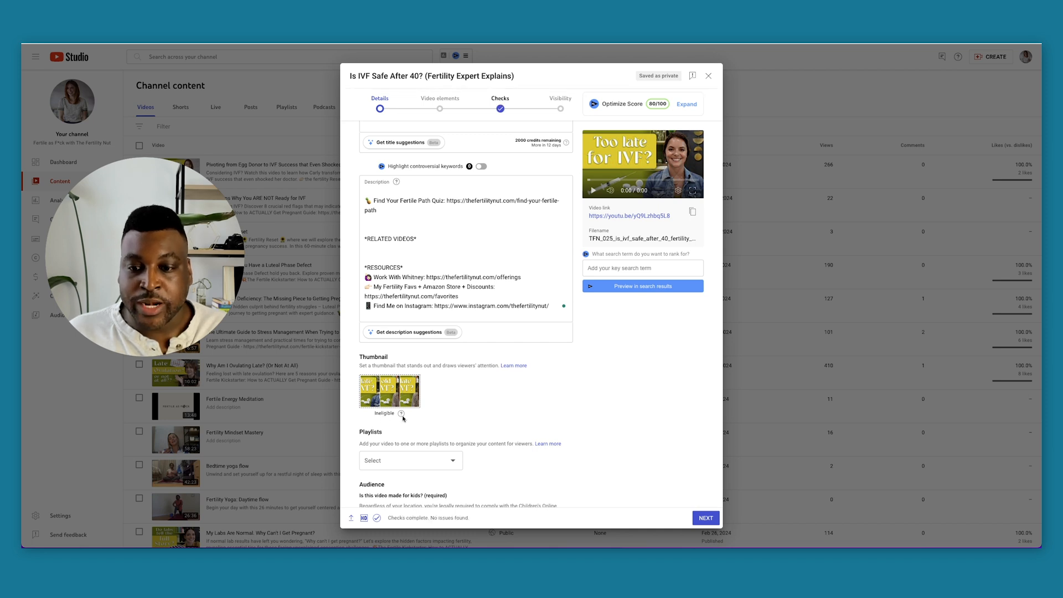
{"action": "mouse_move", "coordinate": [402, 414]}
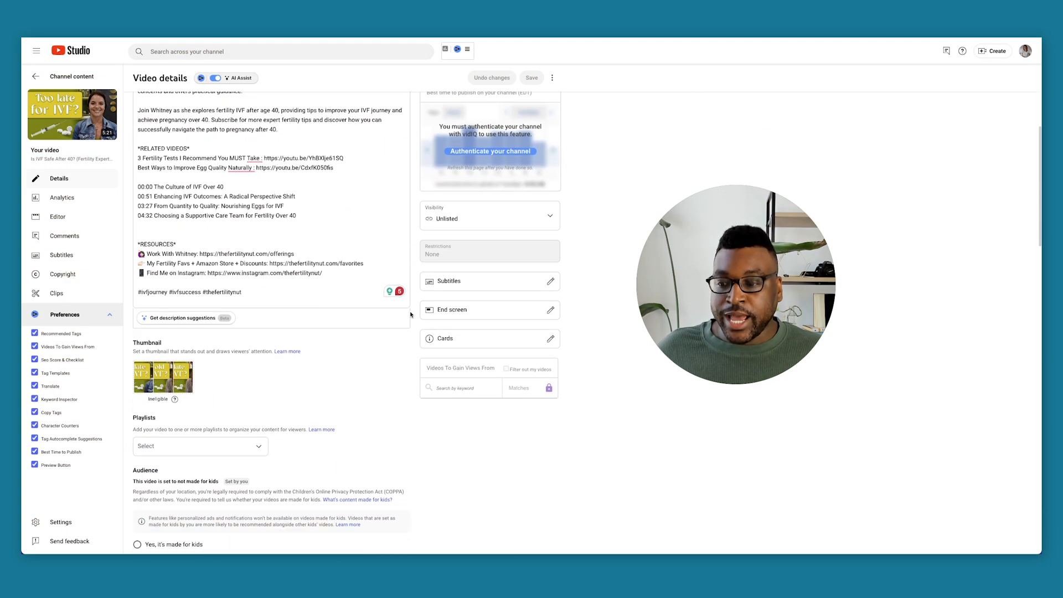
Step: Confirm the IVF video's Visibility schedule of Jun 22, 2024, 12:00 AM
{"action": "scroll", "scroll_direction": "down", "scroll_amount": 3}
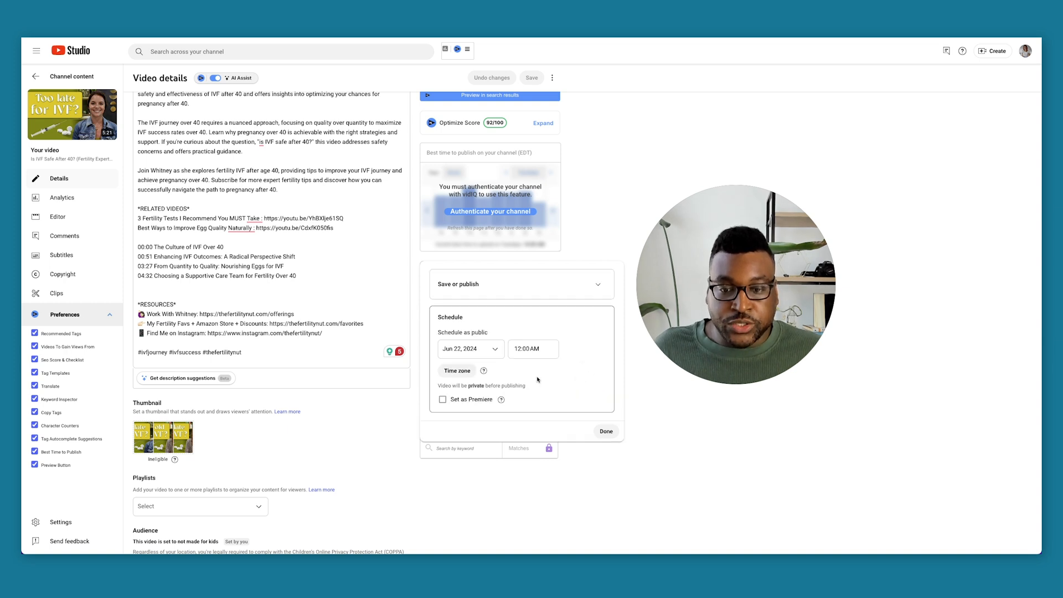
{"action": "left_click", "coordinate": [465, 348]}
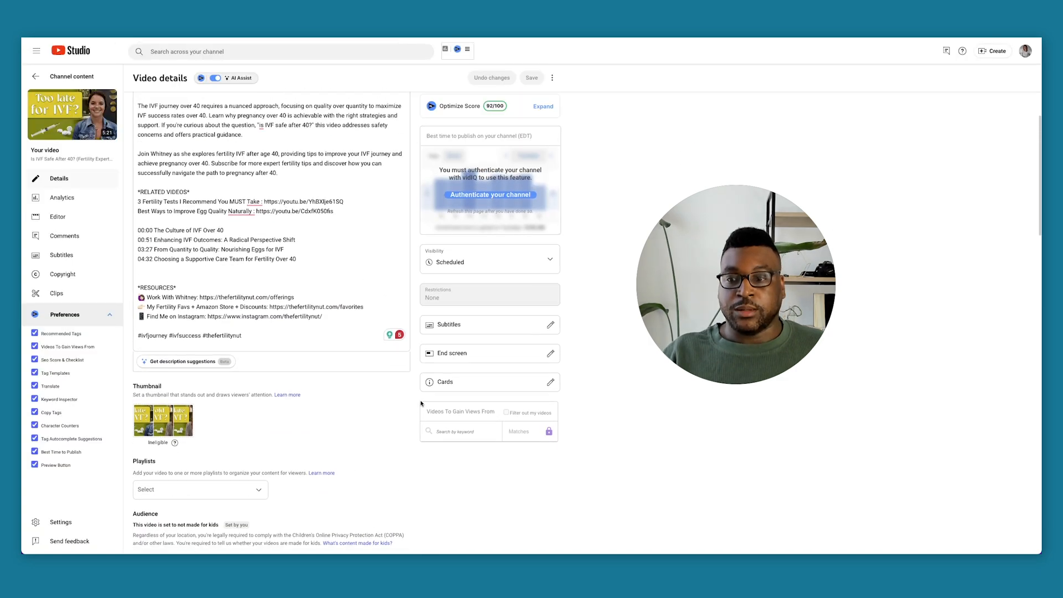
{"action": "scroll", "scroll_direction": "down", "scroll_amount": 3}
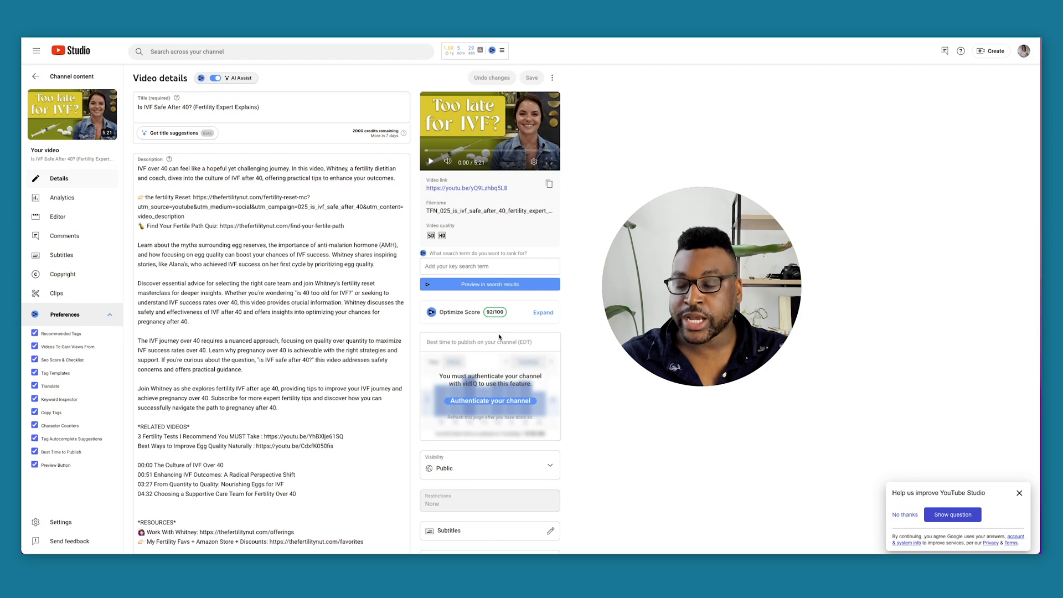
{"action": "scroll", "scroll_direction": "down", "scroll_amount": 3}
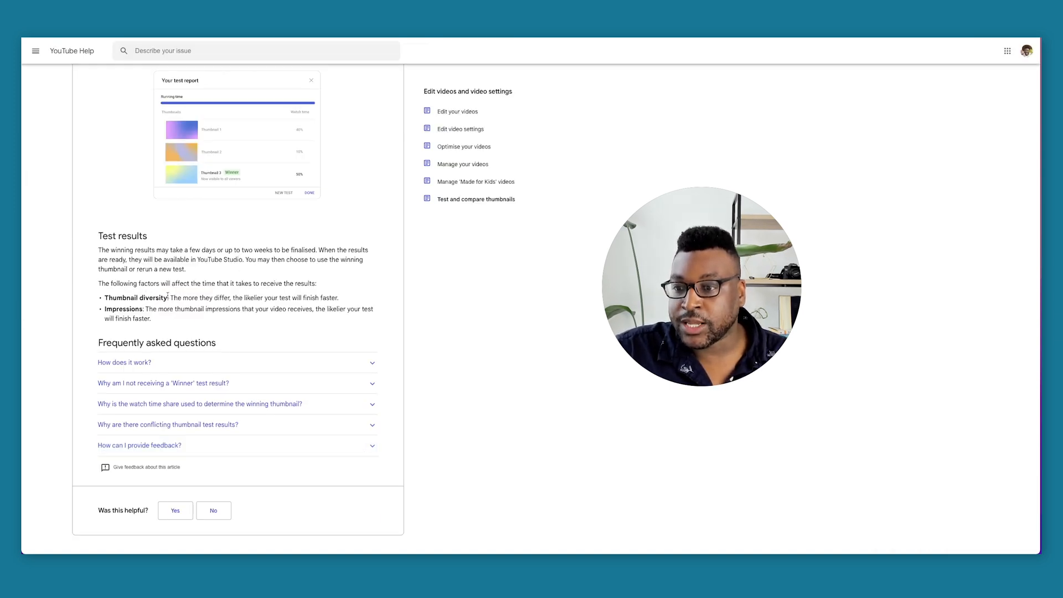
Step: Highlight the Test results sentence explaining how long thumbnail test results take to finalise
{"action": "left_click_drag", "start_coordinate": [99, 250], "coordinate": [226, 250]}
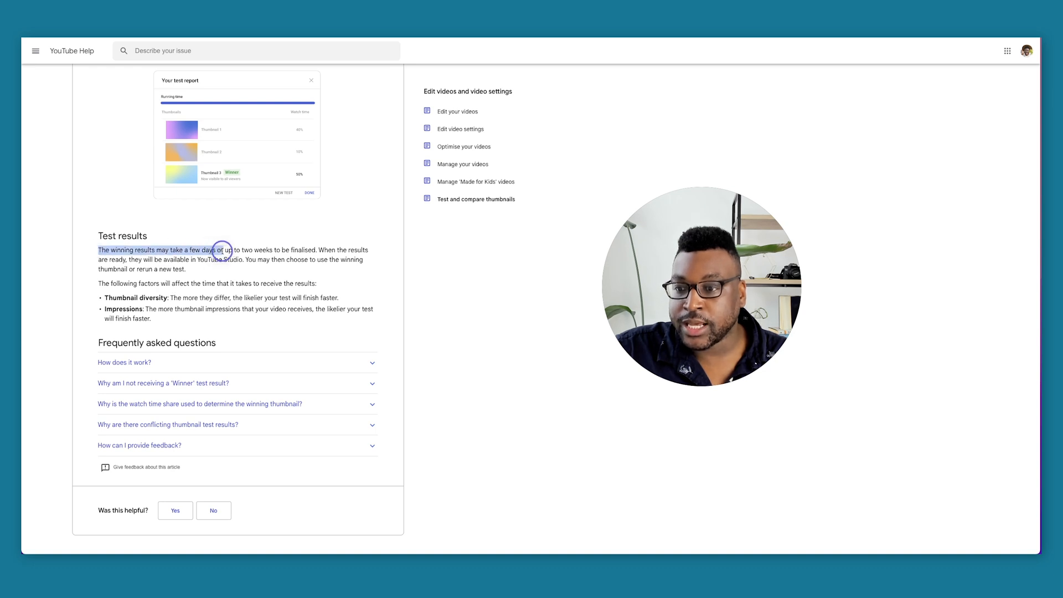
{"action": "left_click_drag", "start_coordinate": [220, 250], "coordinate": [314, 250]}
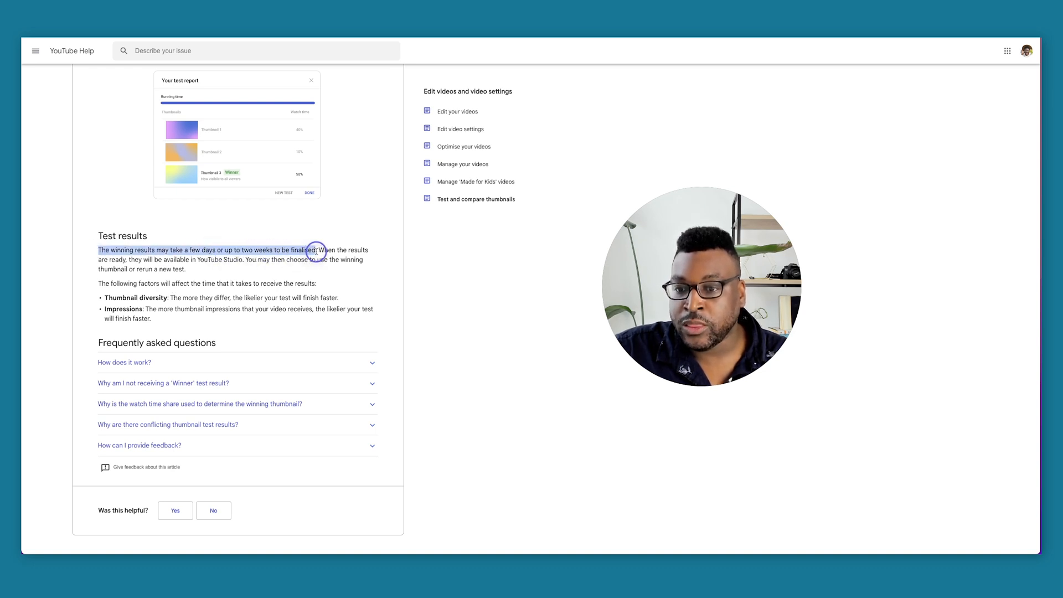
{"action": "left_click_drag", "start_coordinate": [324, 249], "coordinate": [247, 259]}
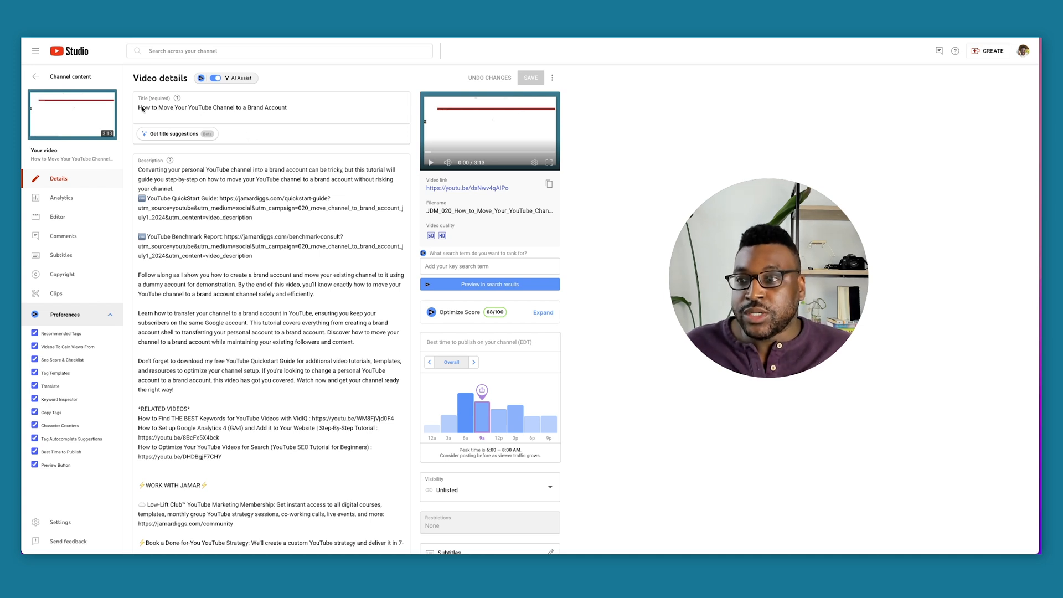
Step: Preview the three Brand Account thumbnail JPGs in Drive, then return to the Studio details page
{"action": "triple_click", "coordinate": [211, 107]}
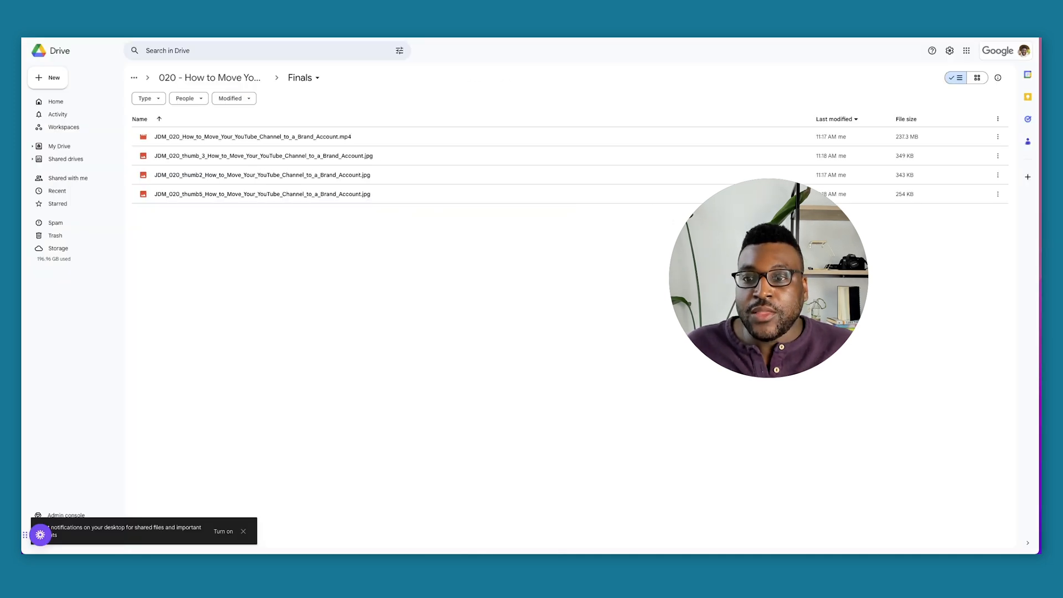
{"action": "left_click", "coordinate": [976, 78]}
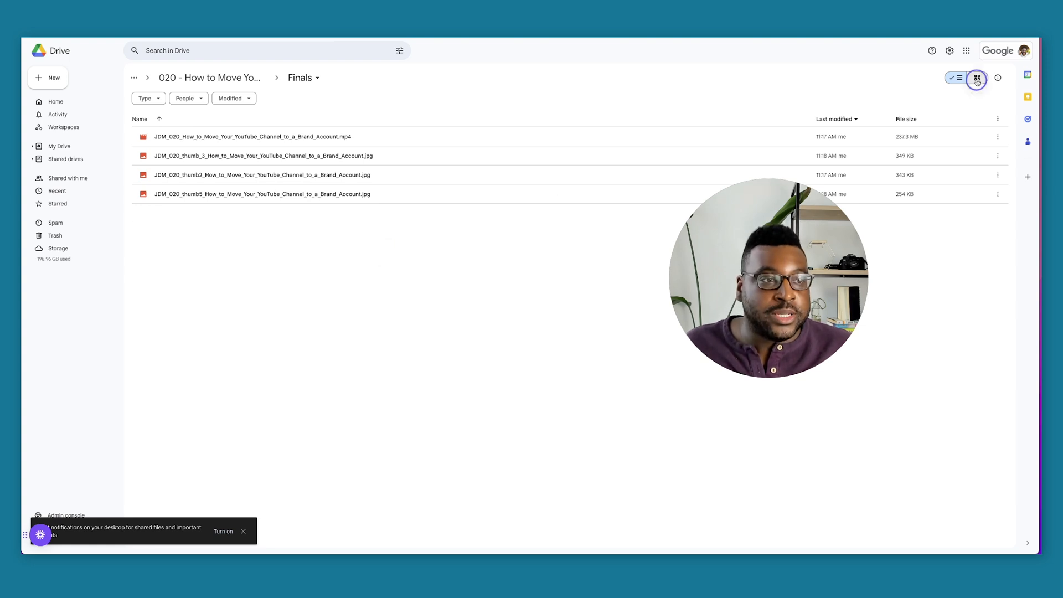
{"action": "left_click", "coordinate": [979, 77]}
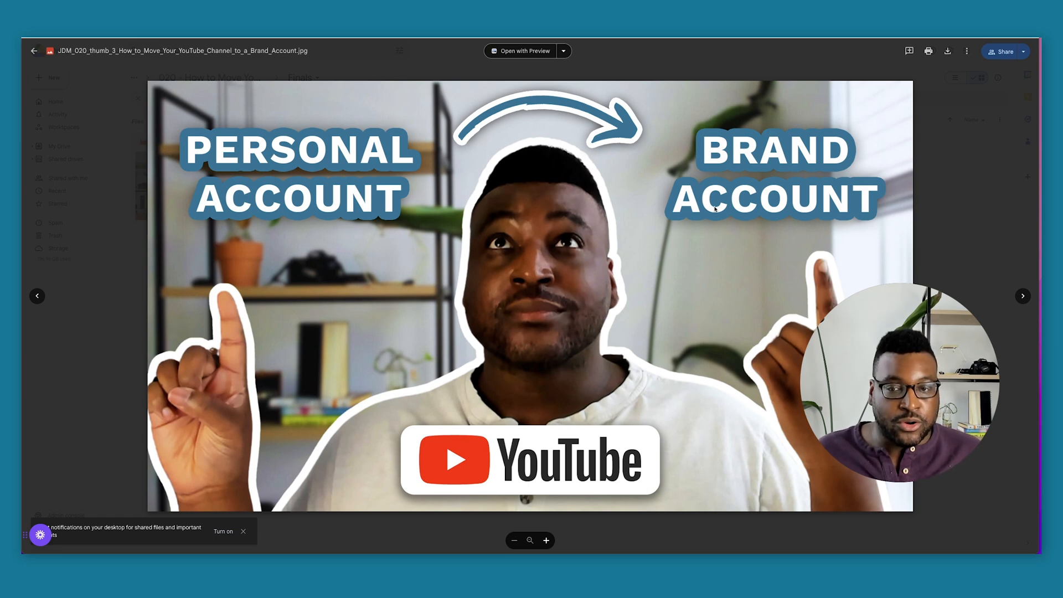
{"action": "left_click", "coordinate": [1022, 296]}
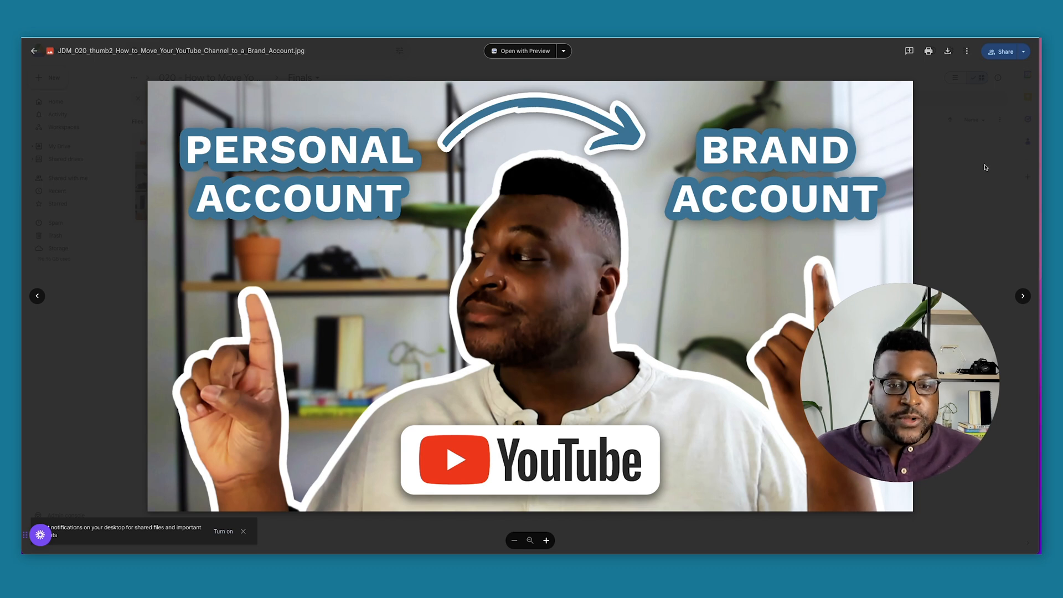
{"action": "left_click", "coordinate": [34, 51]}
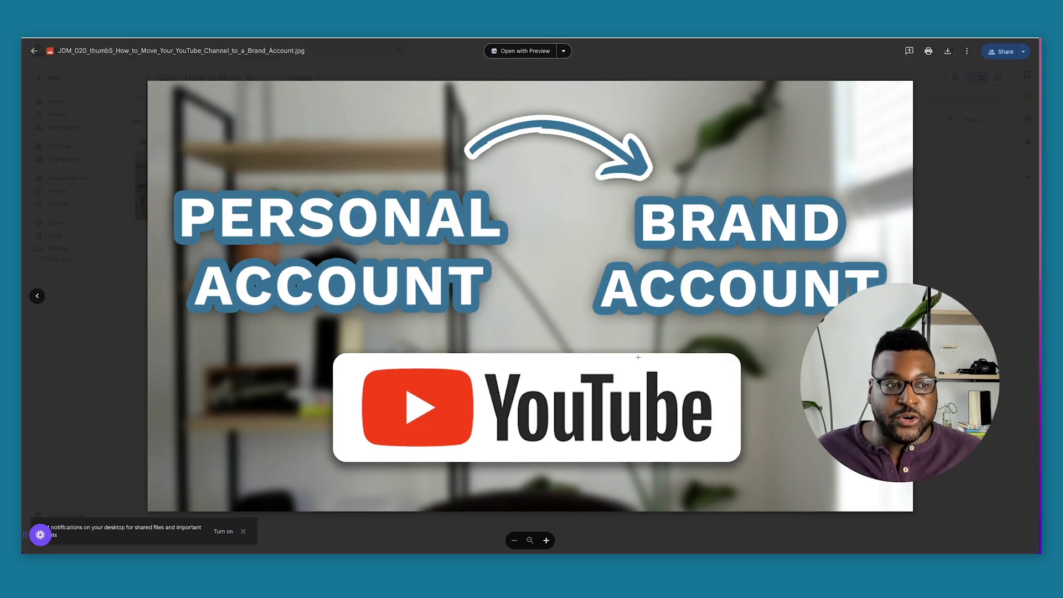
{"action": "left_click", "coordinate": [33, 51]}
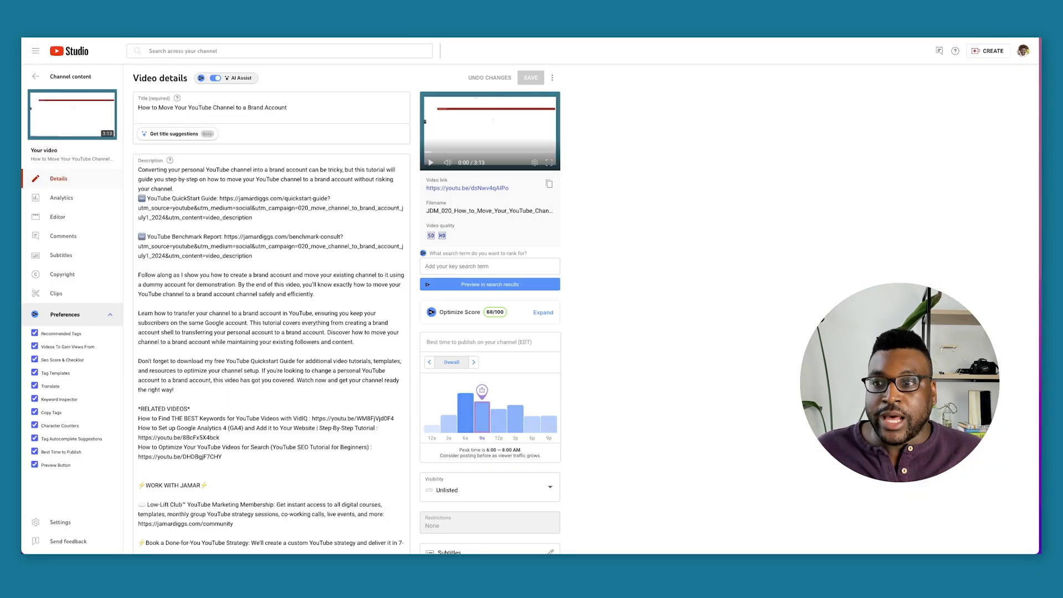
Step: Upload three Personal-to-Brand Account thumbnails into a Test & compare set
{"action": "scroll", "scroll_direction": "down", "scroll_amount": 3}
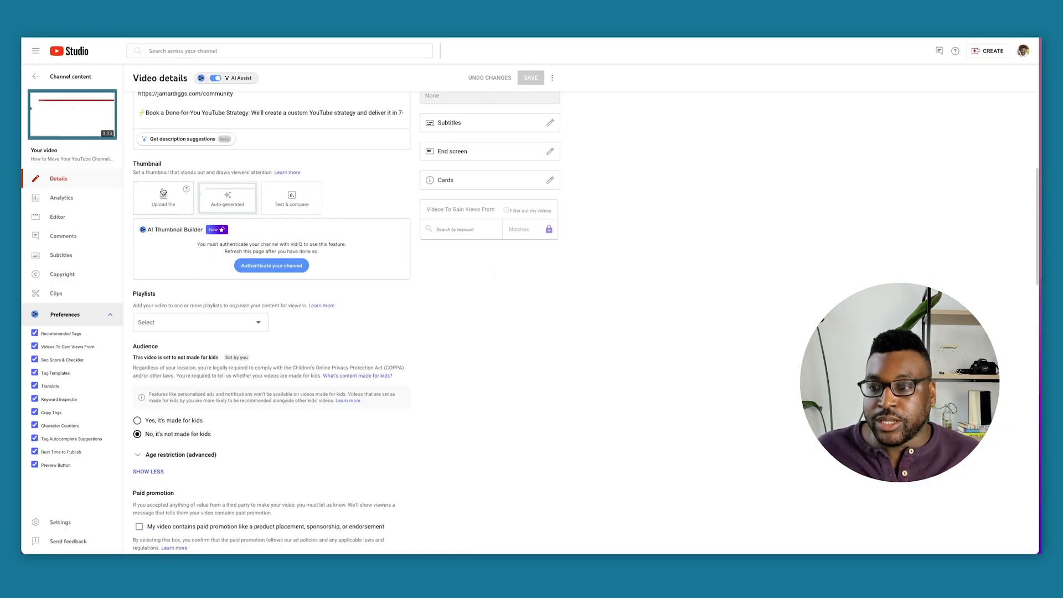
{"action": "left_click", "coordinate": [291, 197]}
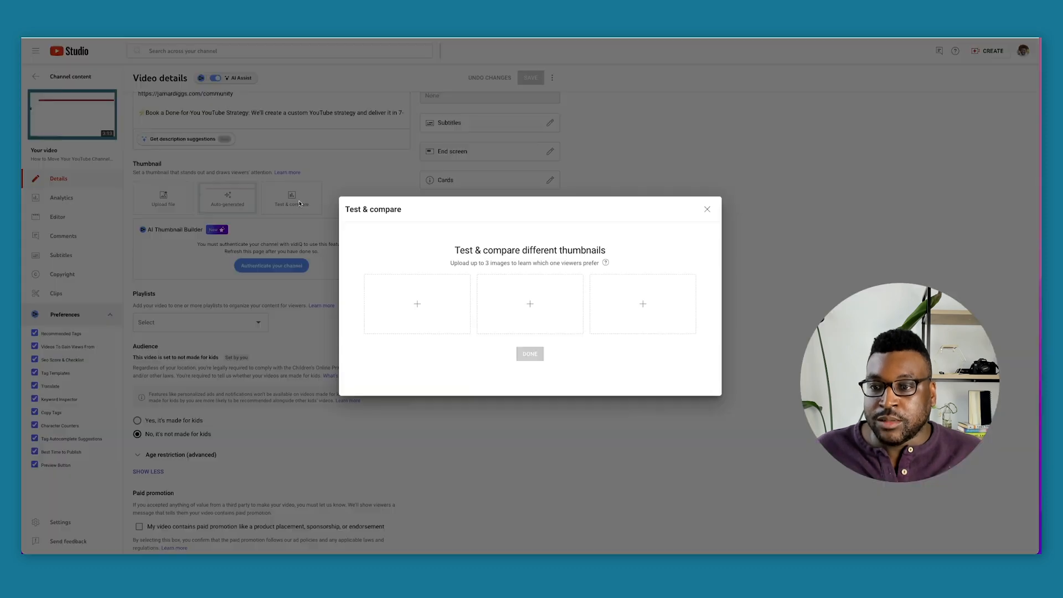
{"action": "left_click", "coordinate": [417, 304]}
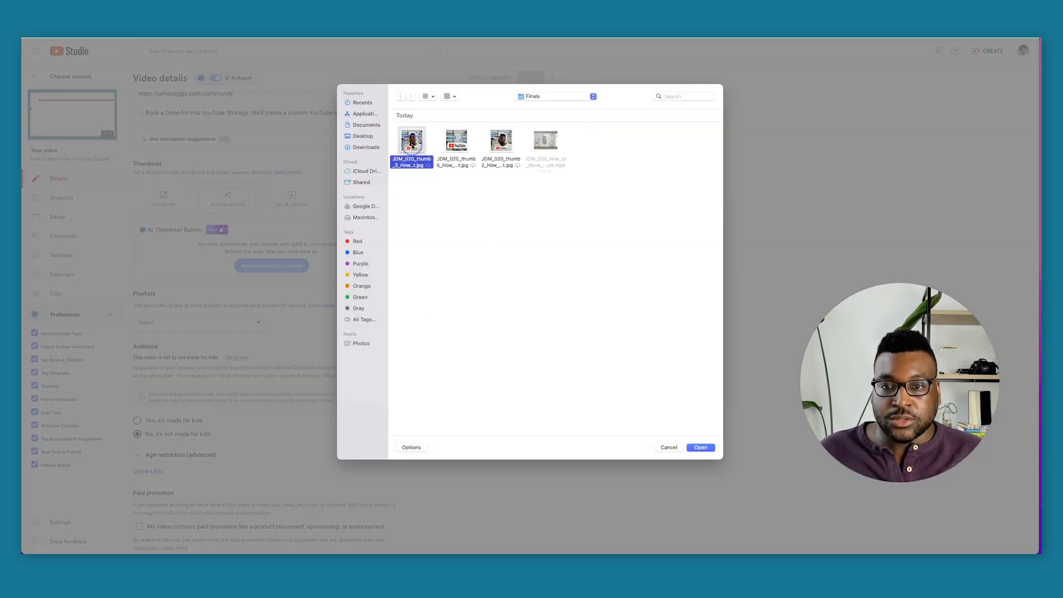
{"action": "left_click", "coordinate": [700, 447]}
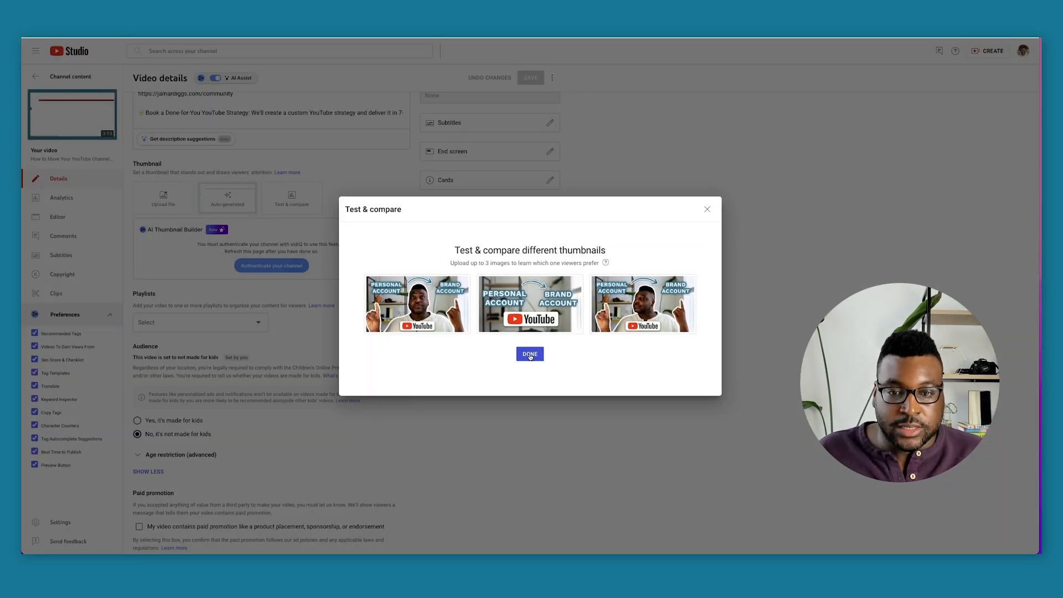
{"action": "left_click", "coordinate": [529, 354]}
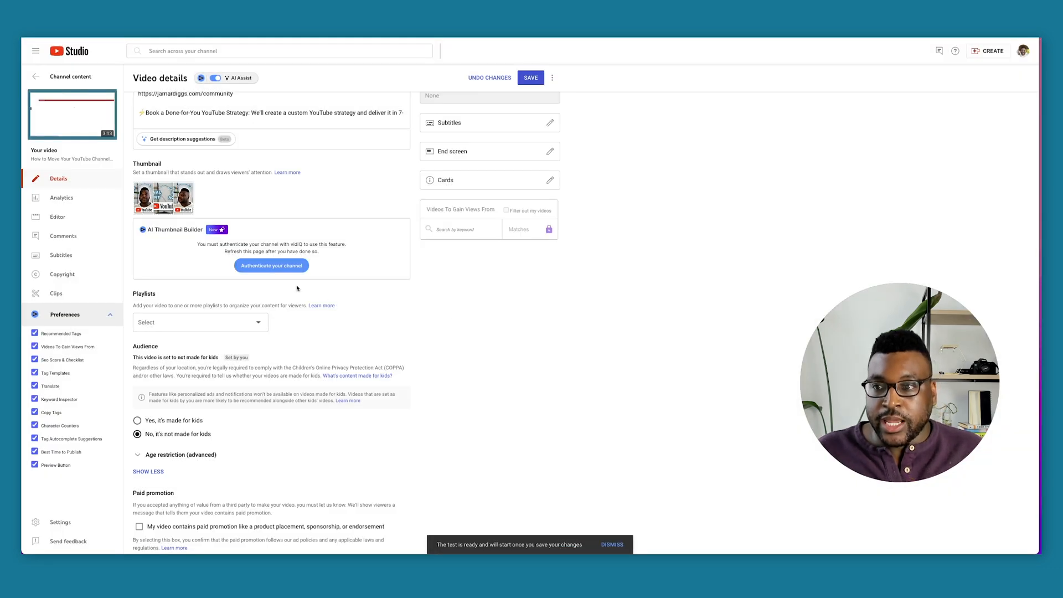
Step: Set the video's visibility to Scheduled and confirm the publishing settings
{"action": "scroll", "scroll_direction": "down", "scroll_amount": 3}
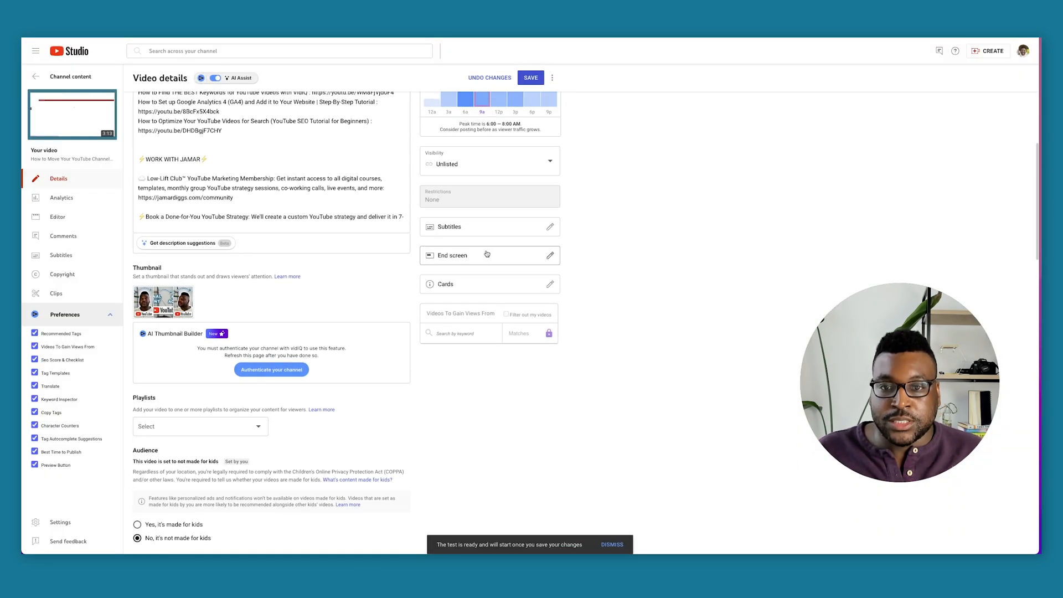
{"action": "left_click", "coordinate": [488, 163]}
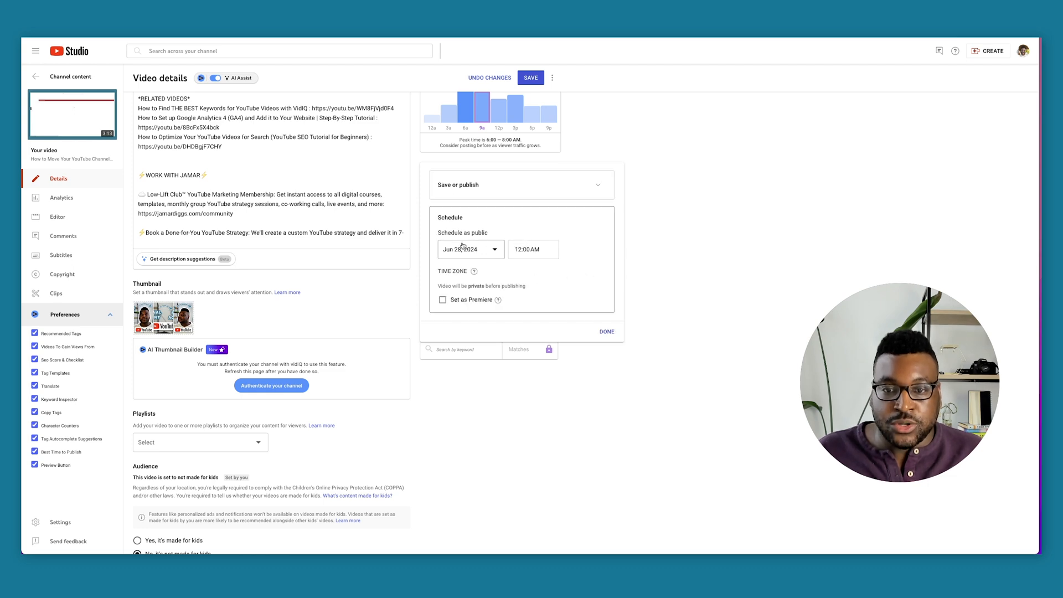
{"action": "left_click", "coordinate": [466, 248]}
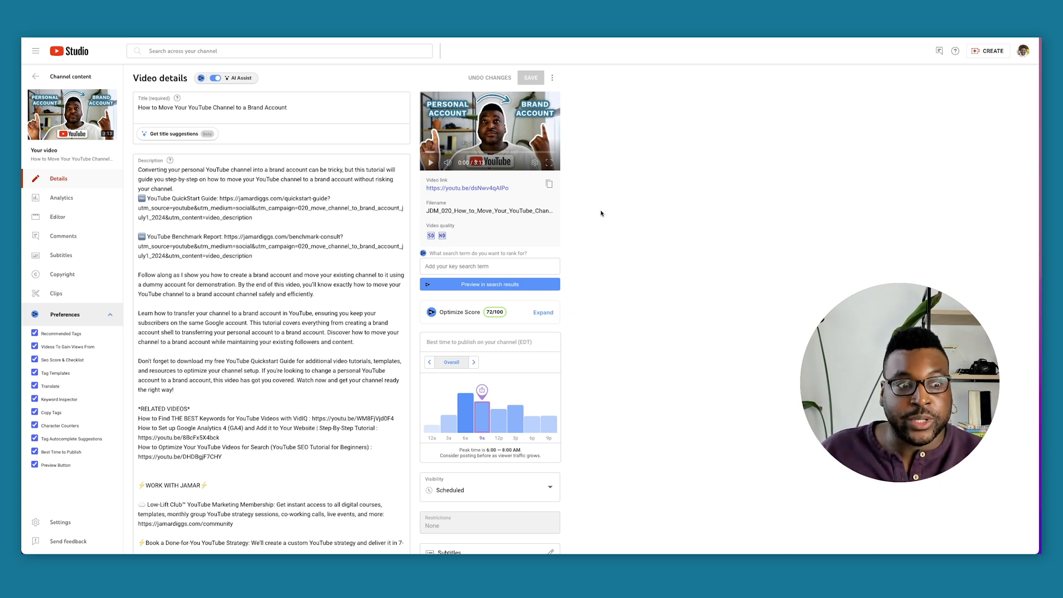
{"action": "mouse_move", "coordinate": [821, 128]}
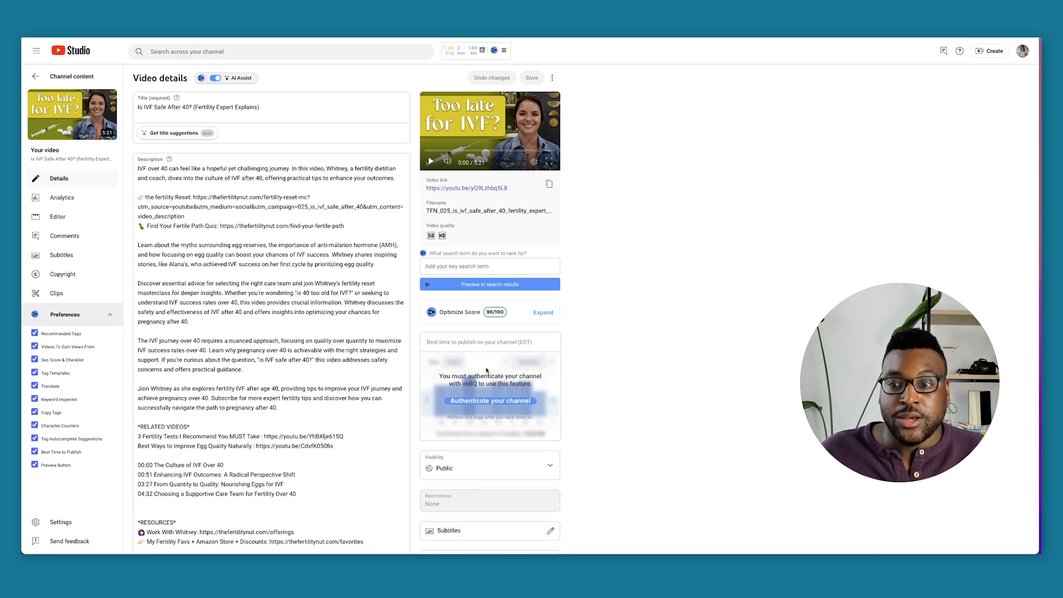
Step: Open the IVF video's View test report from the thumbnail's options menu
{"action": "scroll", "scroll_direction": "down", "scroll_amount": 3}
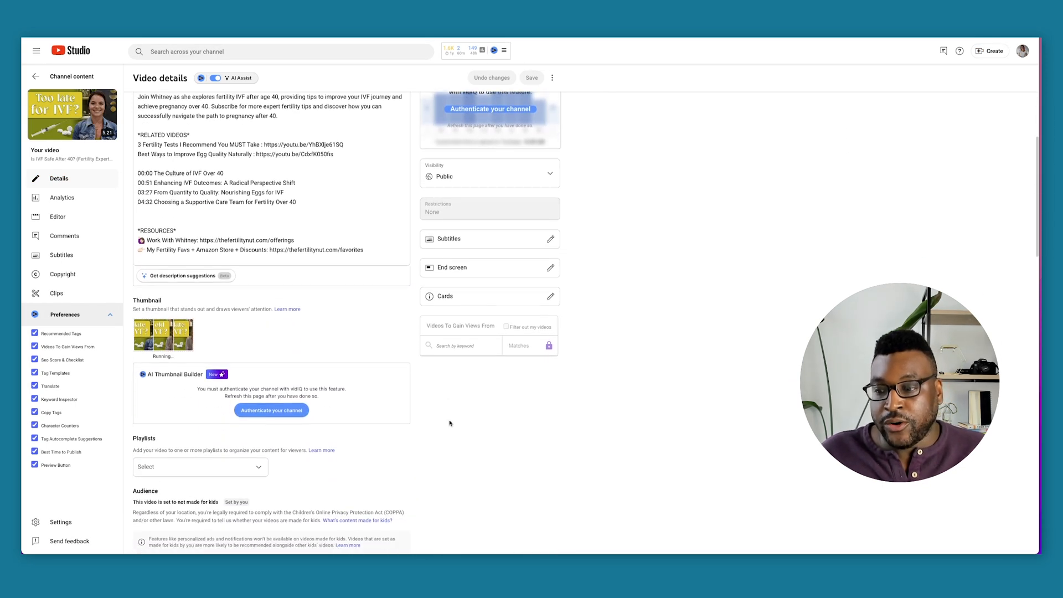
{"action": "scroll", "scroll_direction": "down", "scroll_amount": 3}
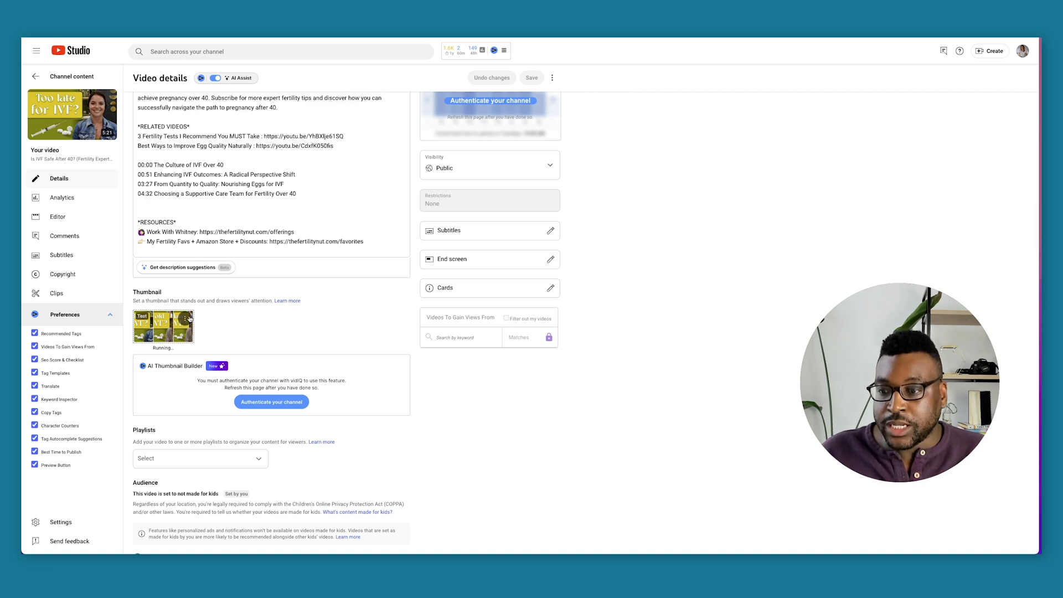
{"action": "left_click", "coordinate": [187, 320]}
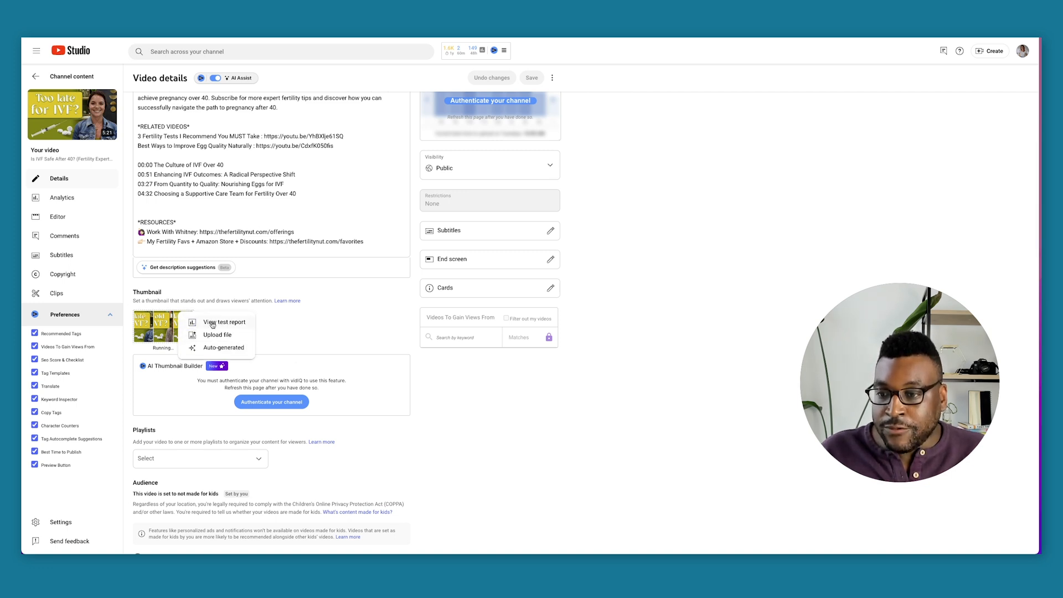
{"action": "left_click", "coordinate": [224, 321]}
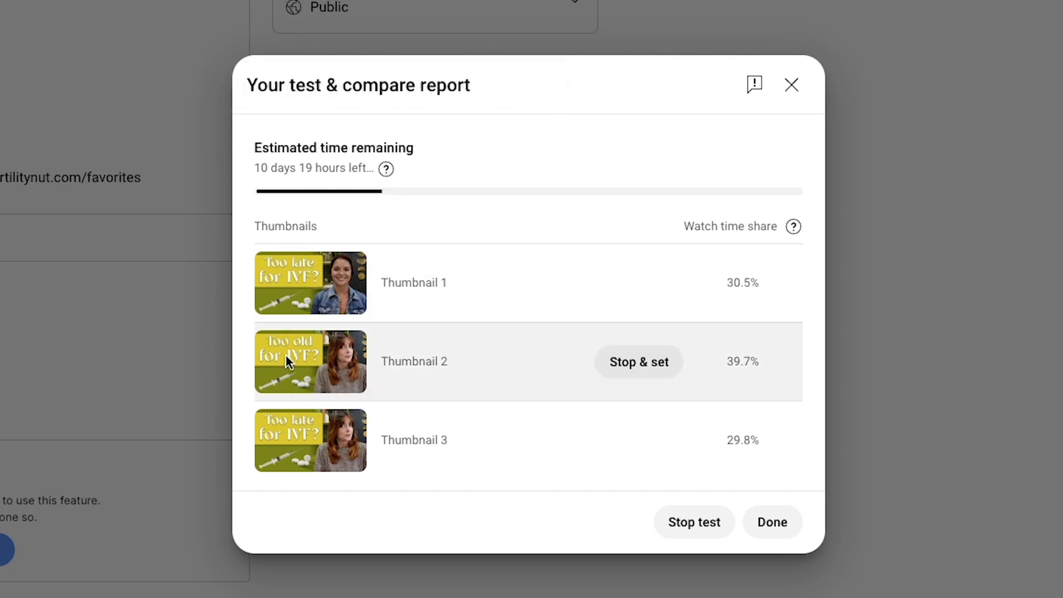
{"action": "mouse_move", "coordinate": [326, 389]}
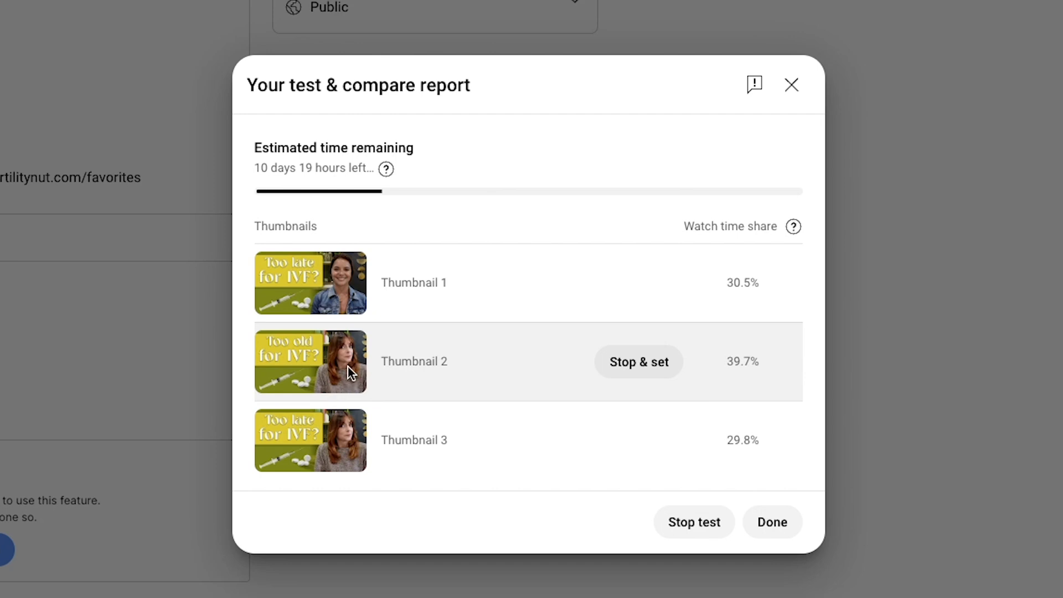
{"action": "mouse_move", "coordinate": [351, 358]}
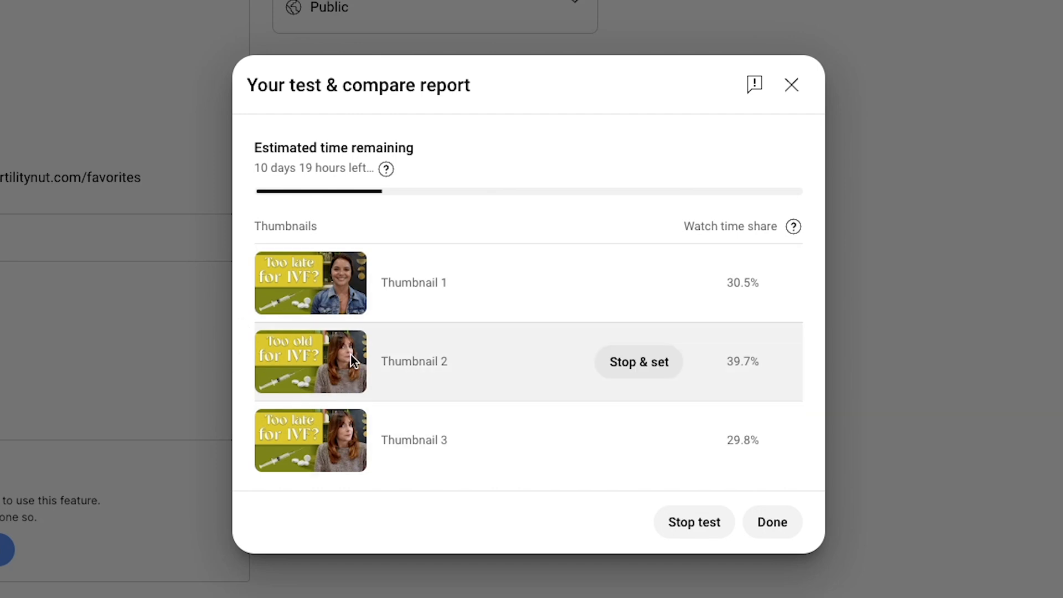
{"action": "mouse_move", "coordinate": [728, 363]}
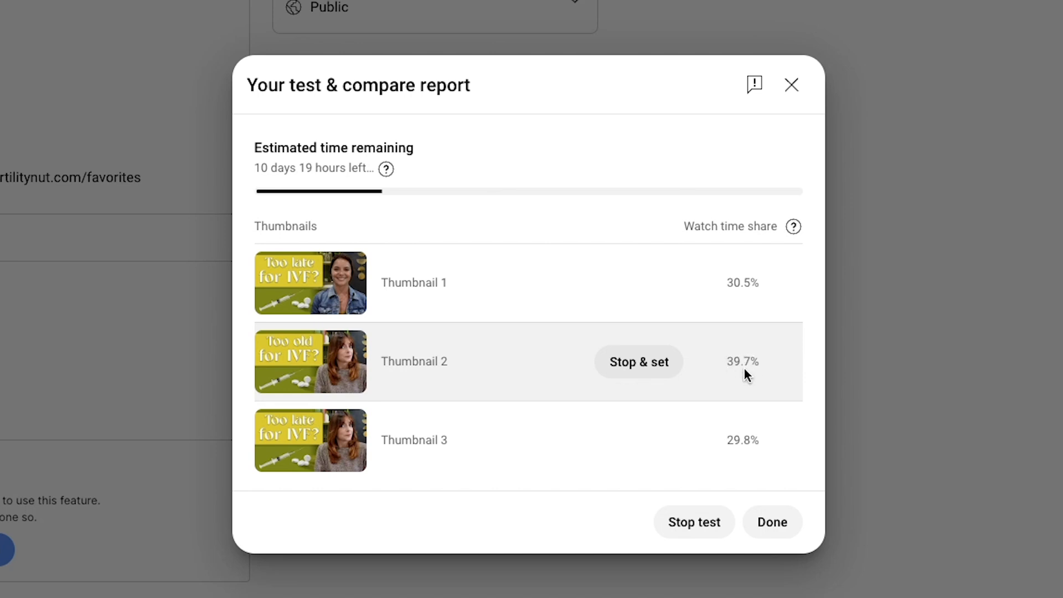
{"action": "mouse_move", "coordinate": [749, 376]}
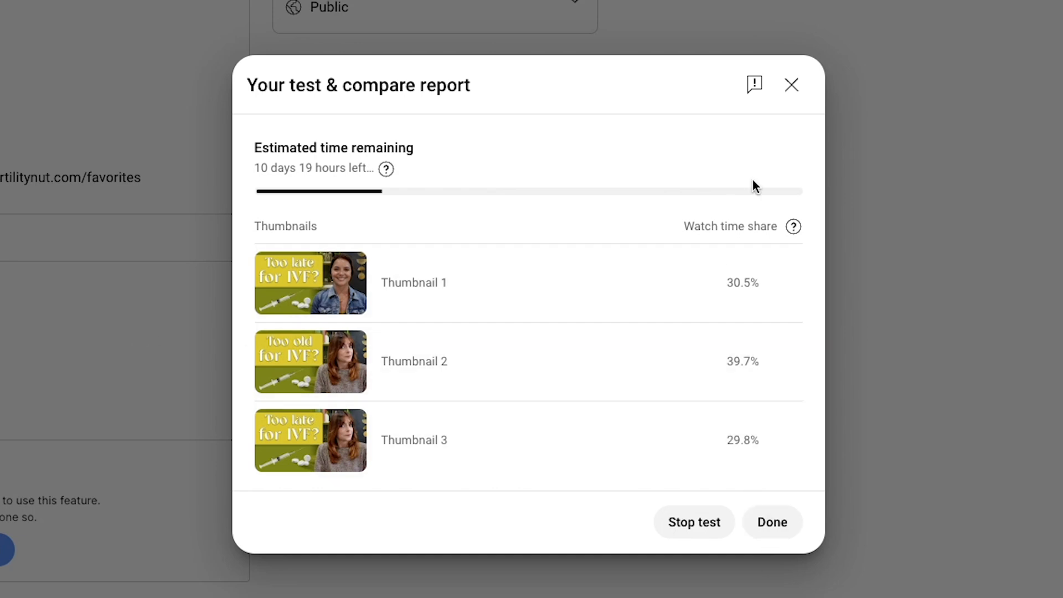
{"action": "mouse_move", "coordinate": [724, 432]}
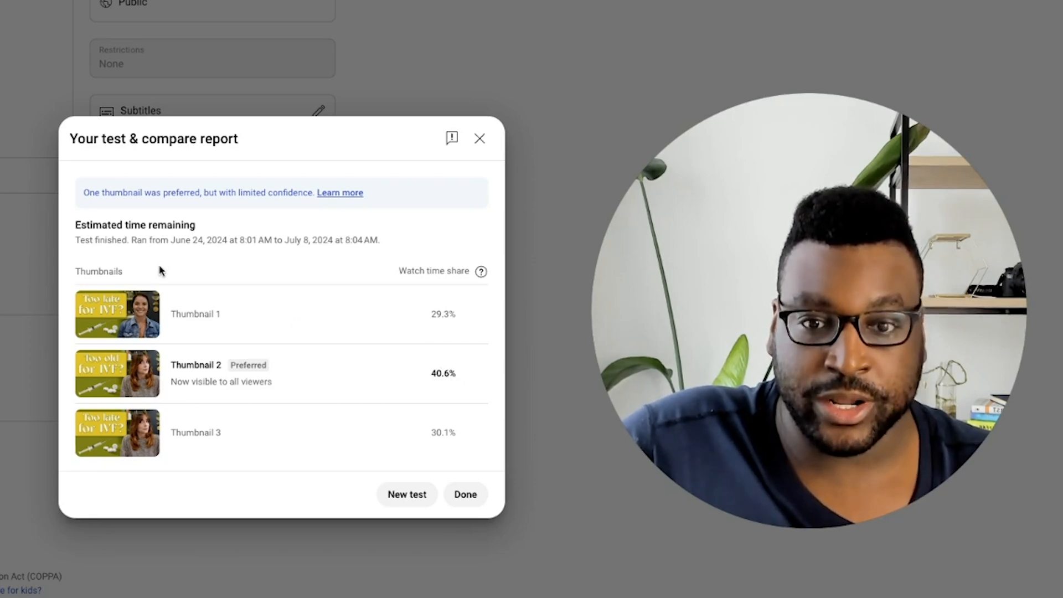
{"action": "mouse_move", "coordinate": [204, 357]}
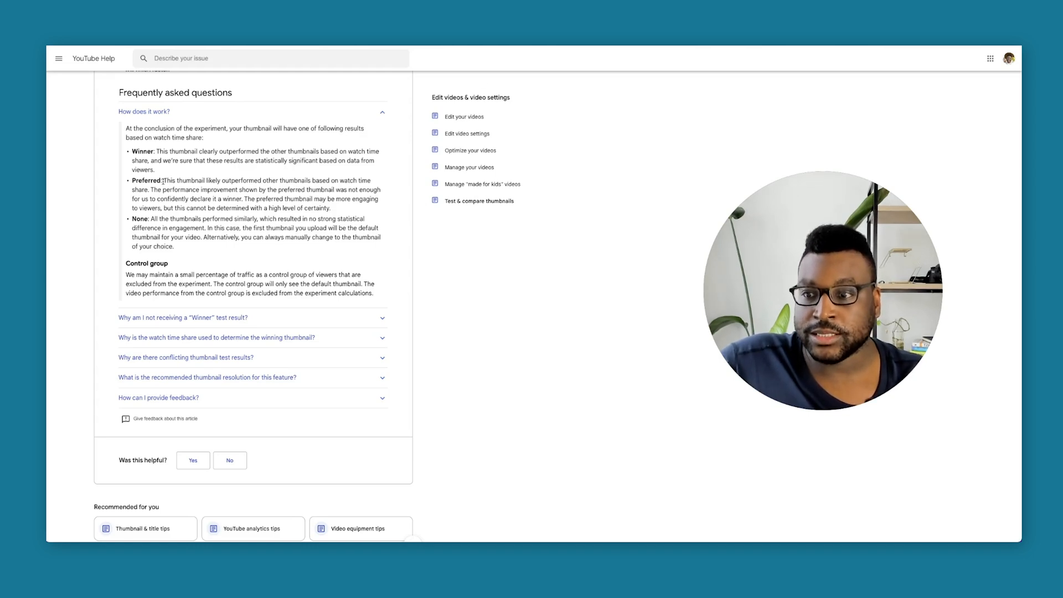
Step: Highlight the FAQ text explaining what a Preferred test result means
{"action": "left_click_drag", "start_coordinate": [163, 180], "coordinate": [288, 180]}
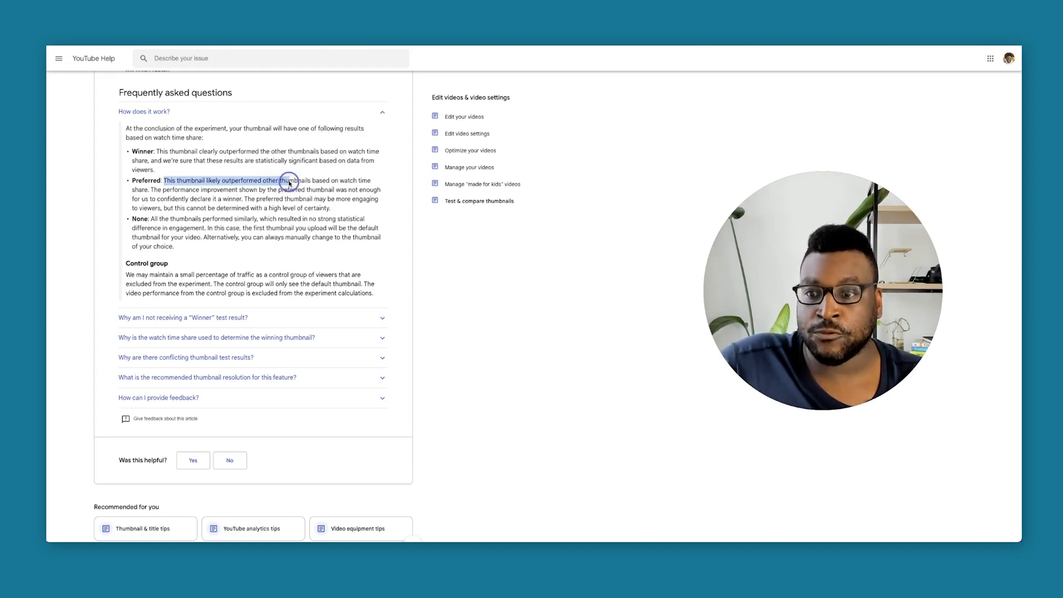
{"action": "left_click_drag", "start_coordinate": [291, 181], "coordinate": [169, 190]}
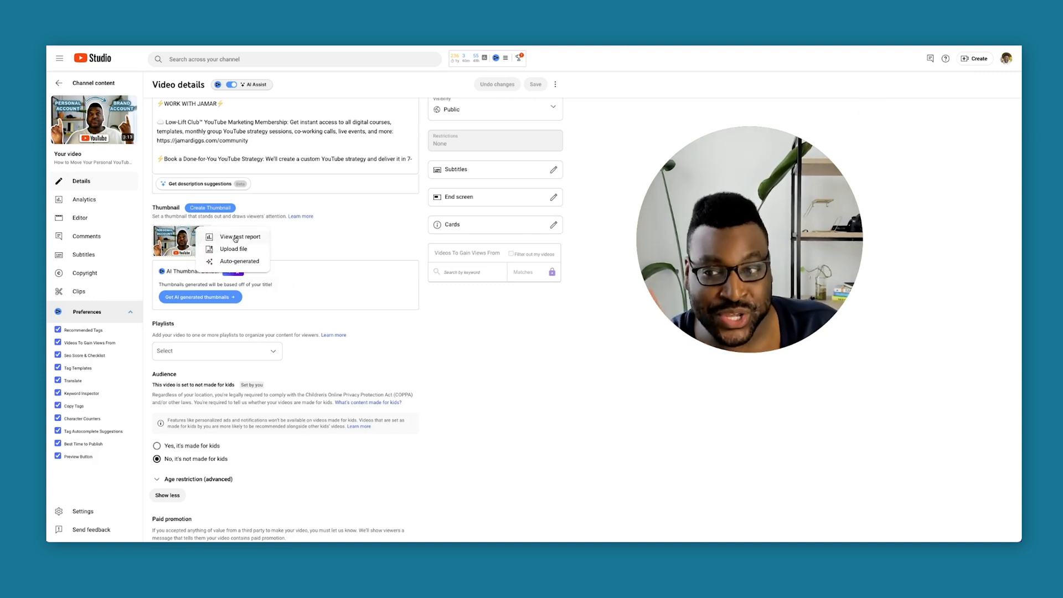
Step: Choose View test report for the Brand Account video's thumbnail test
{"action": "left_click", "coordinate": [241, 236]}
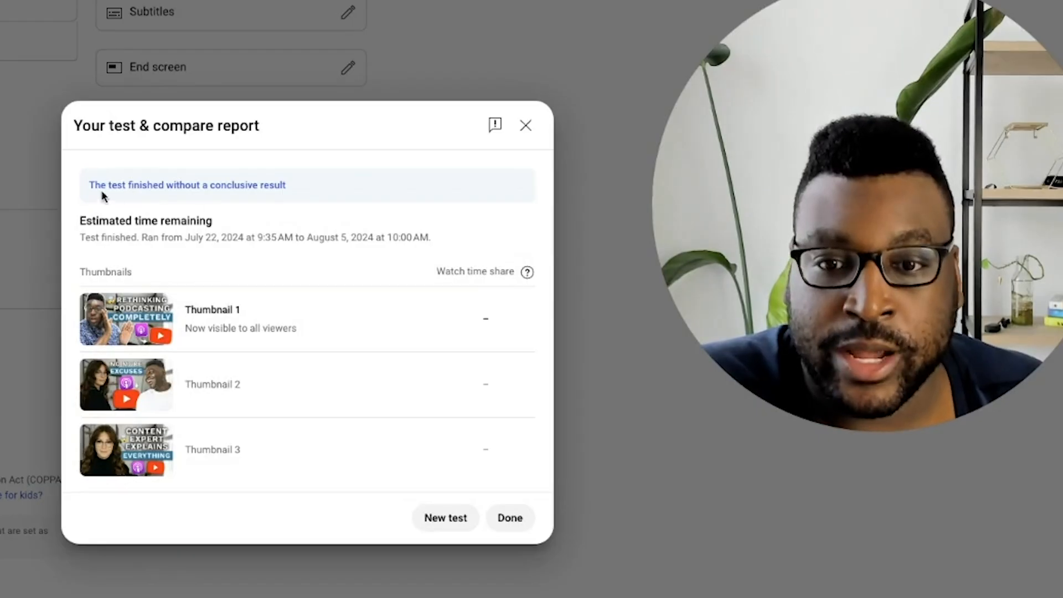
Step: Highlight the inconclusive-result message, then set and confirm Thumbnail 3 as the thumbnail
{"action": "left_click_drag", "start_coordinate": [102, 185], "coordinate": [284, 185]}
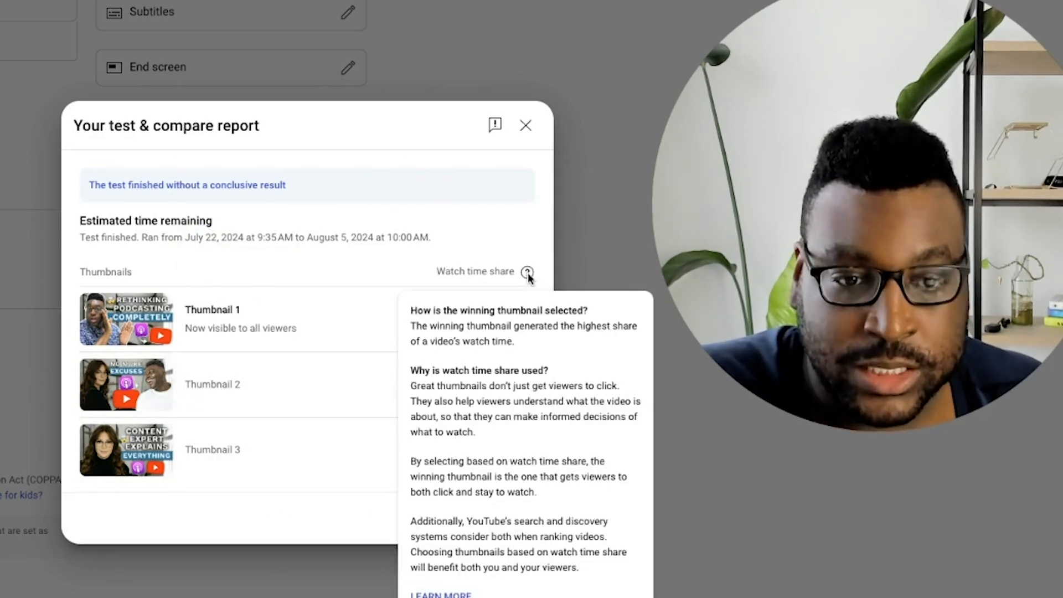
{"action": "mouse_move", "coordinate": [163, 290]}
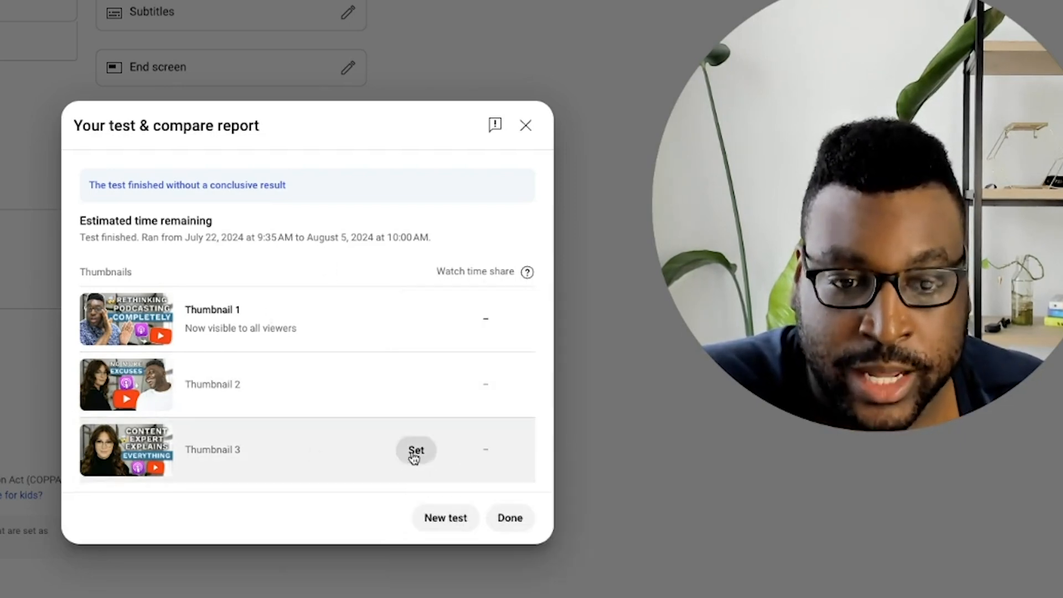
{"action": "left_click", "coordinate": [415, 450]}
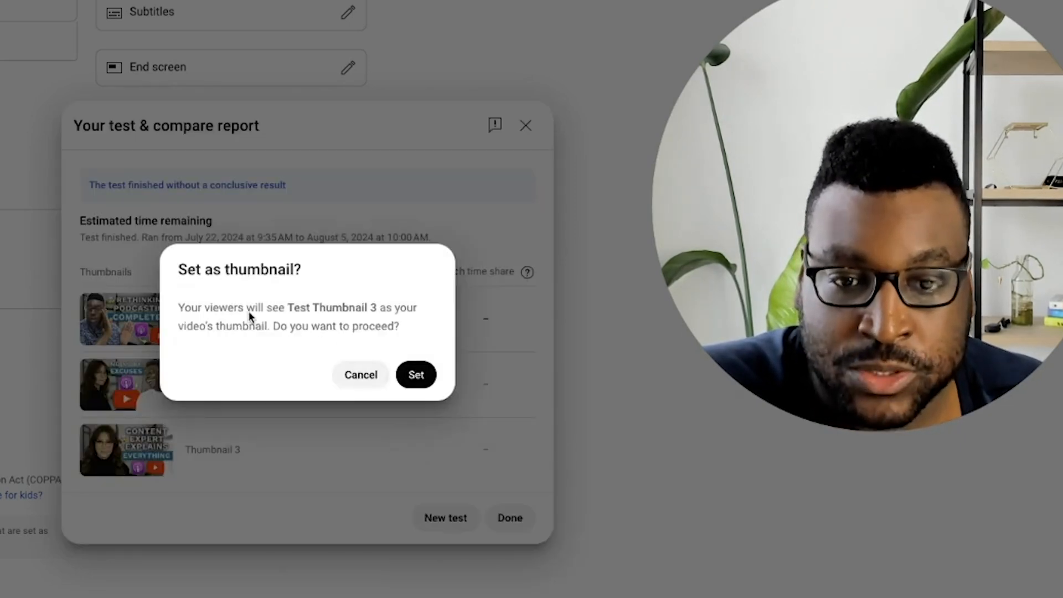
{"action": "left_click", "coordinate": [416, 375]}
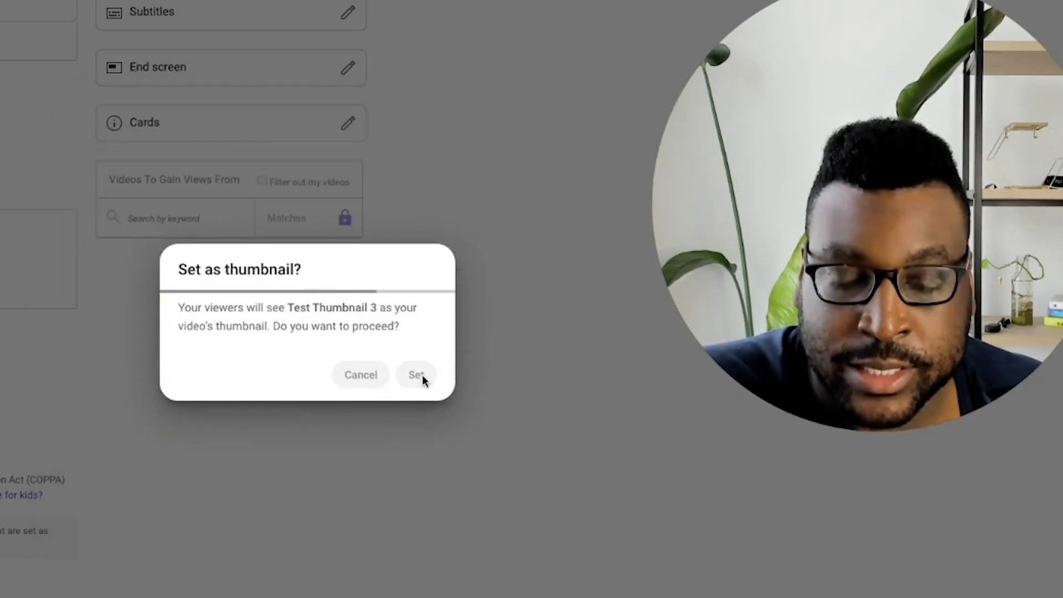
{"action": "left_click", "coordinate": [417, 375]}
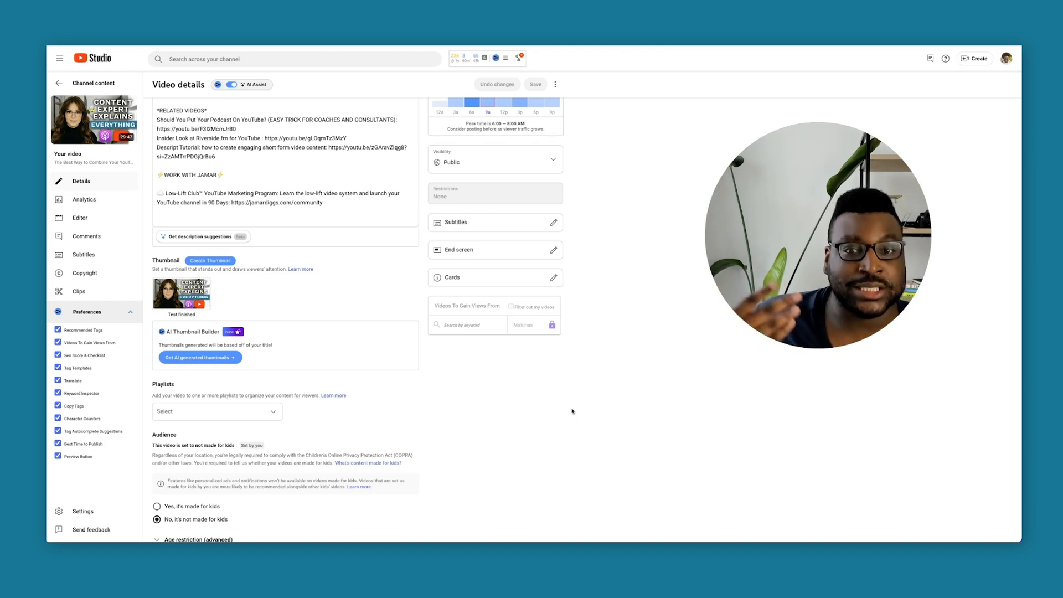
{"action": "mouse_move", "coordinate": [608, 398]}
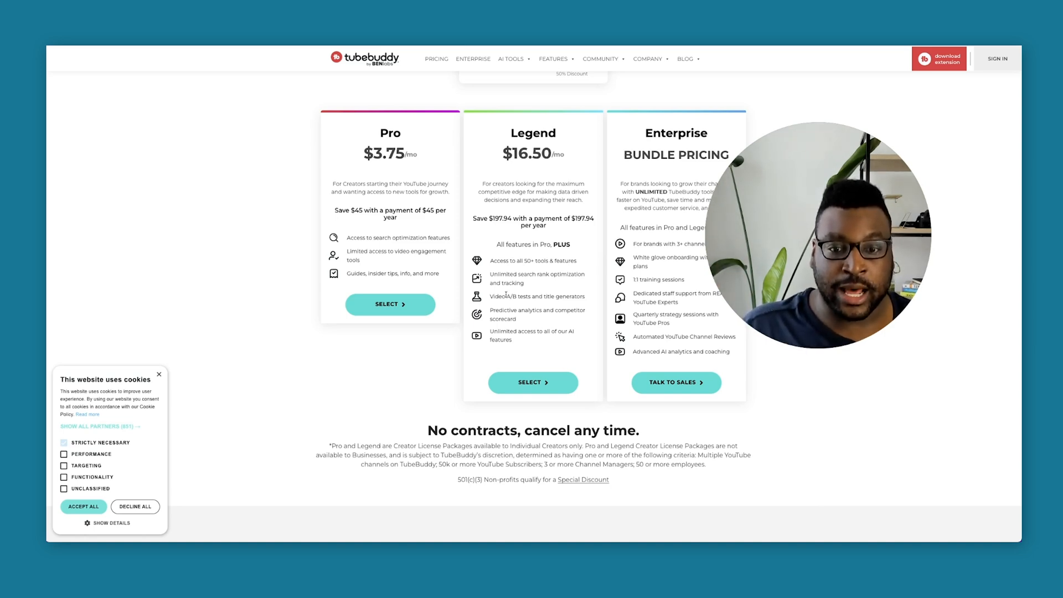
Step: Show TubeBuddy's Features list and collapse the Video A/B Test description after reading it
{"action": "left_click", "coordinate": [599, 59]}
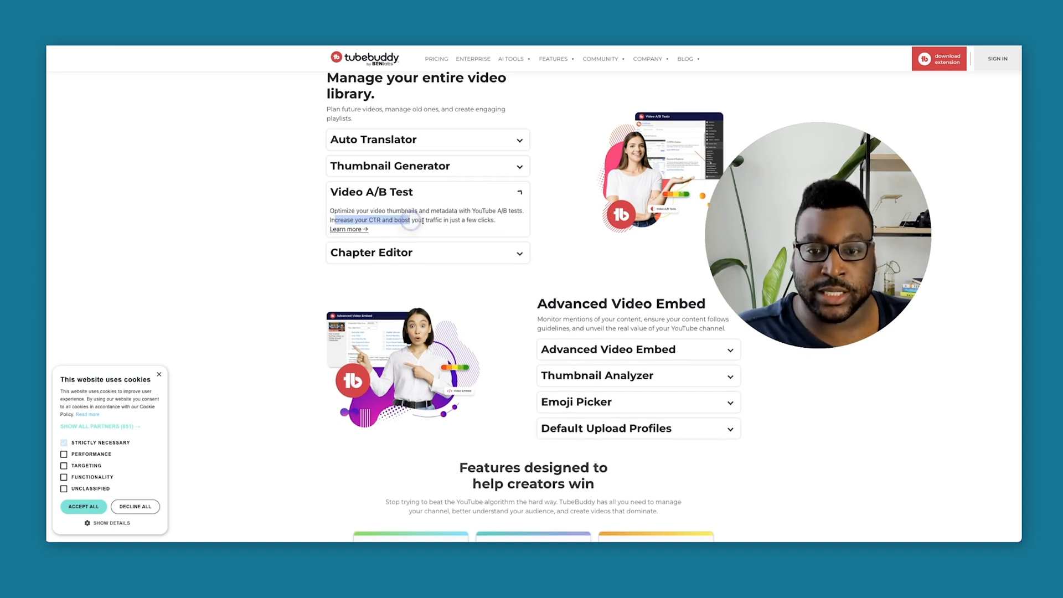
{"action": "left_click", "coordinate": [427, 192]}
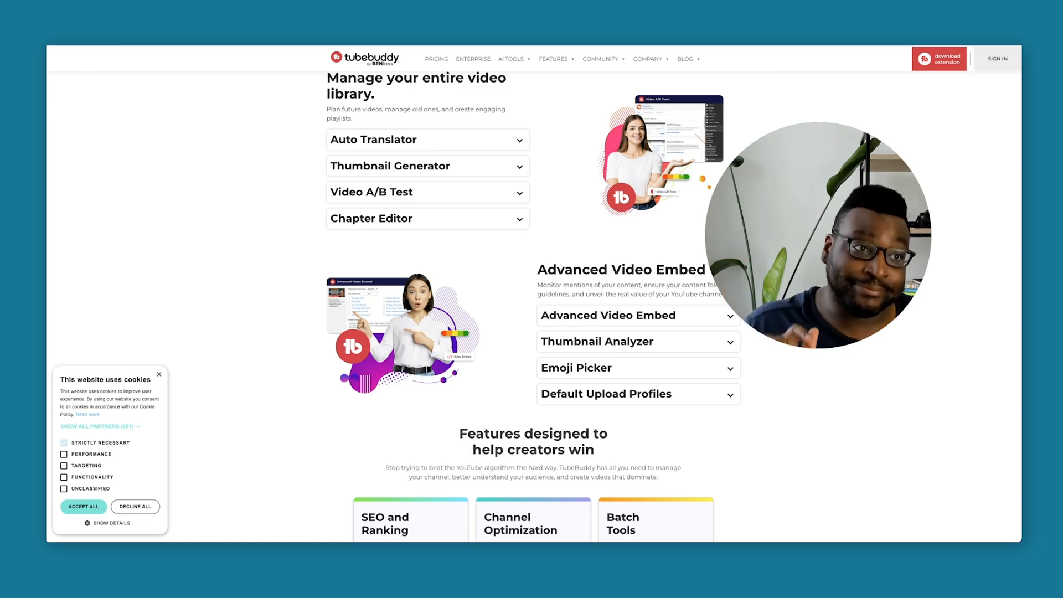
{"action": "scroll", "scroll_direction": "down", "scroll_amount": 3}
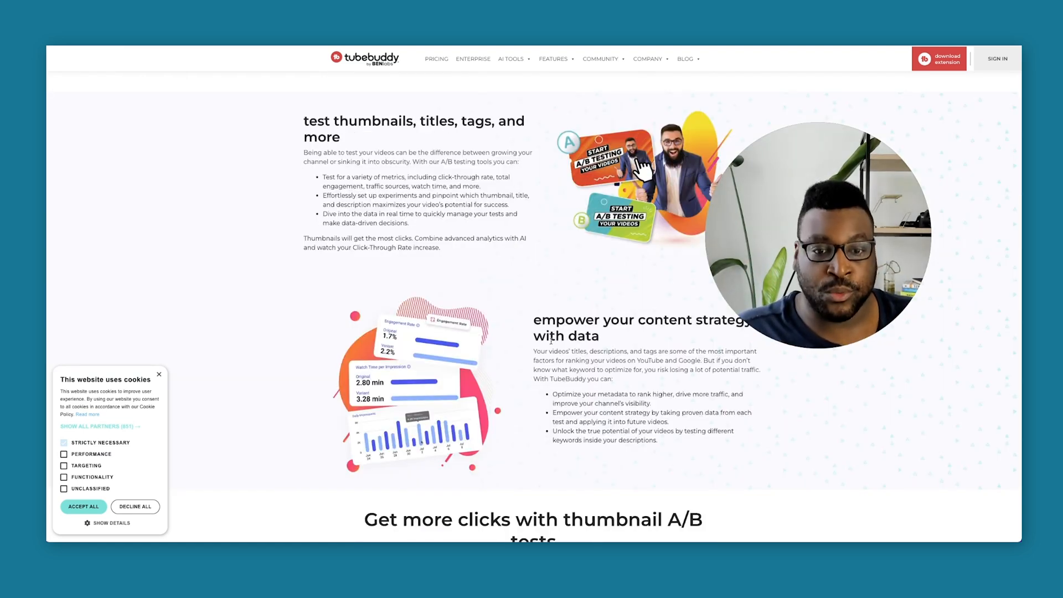
{"action": "scroll", "scroll_direction": "down", "scroll_amount": 3}
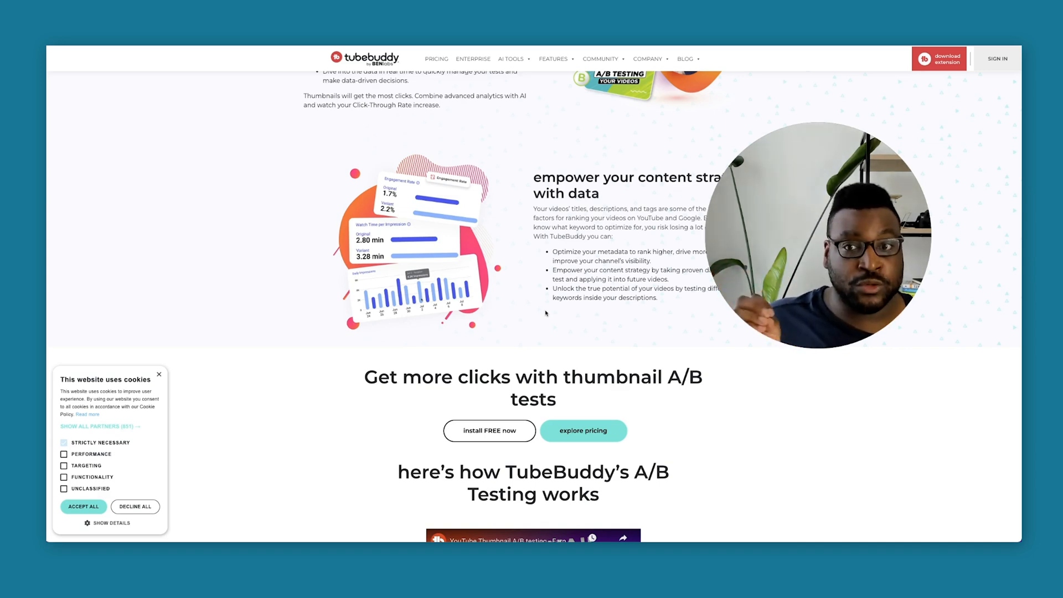
{"action": "scroll", "scroll_direction": "down", "scroll_amount": 3}
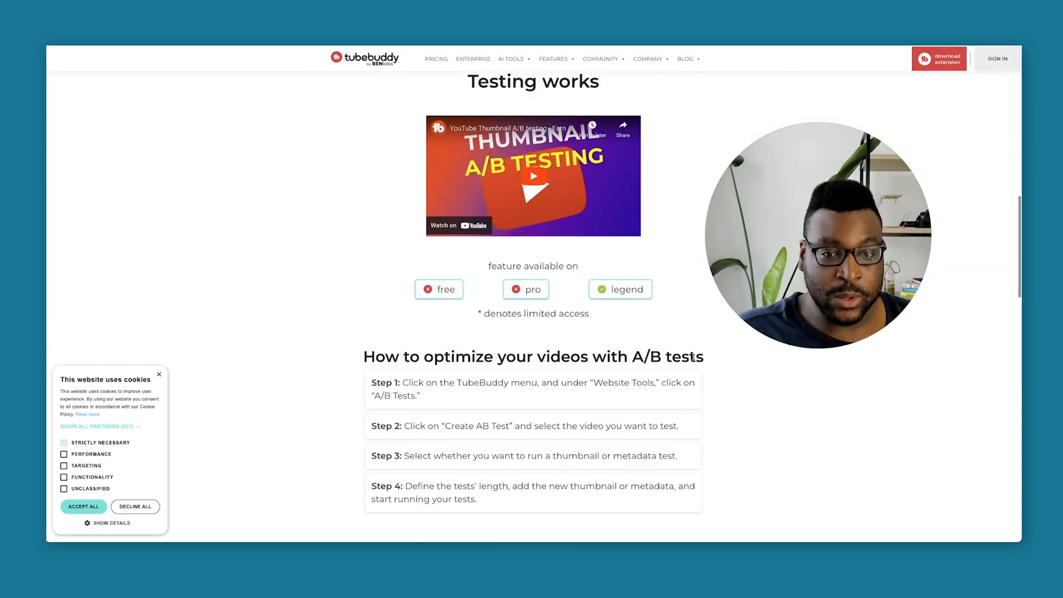
{"action": "scroll", "scroll_direction": "down", "scroll_amount": 3}
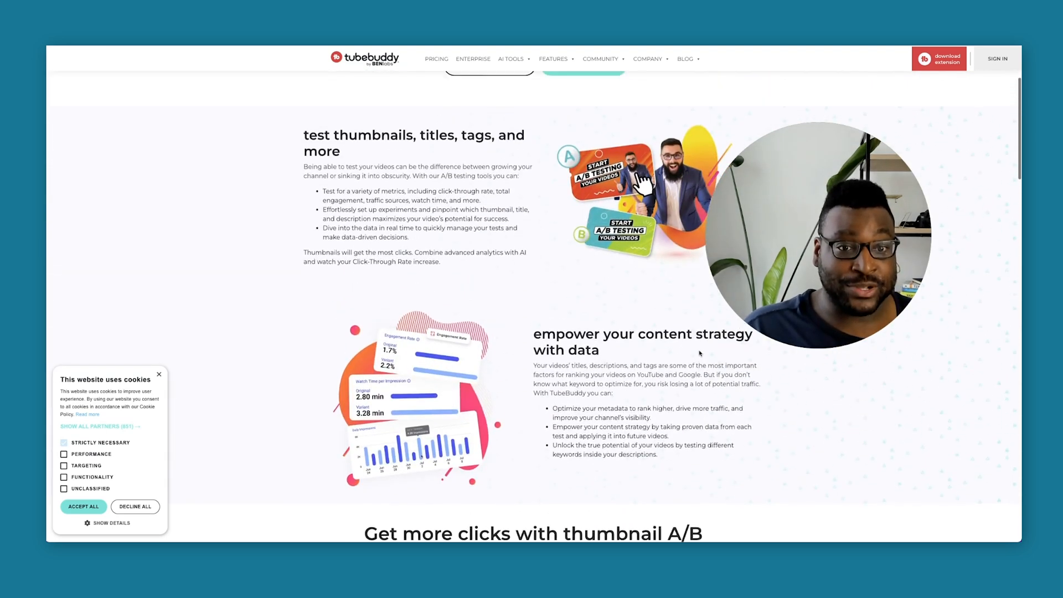
{"action": "scroll", "scroll_direction": "up", "scroll_amount": 3}
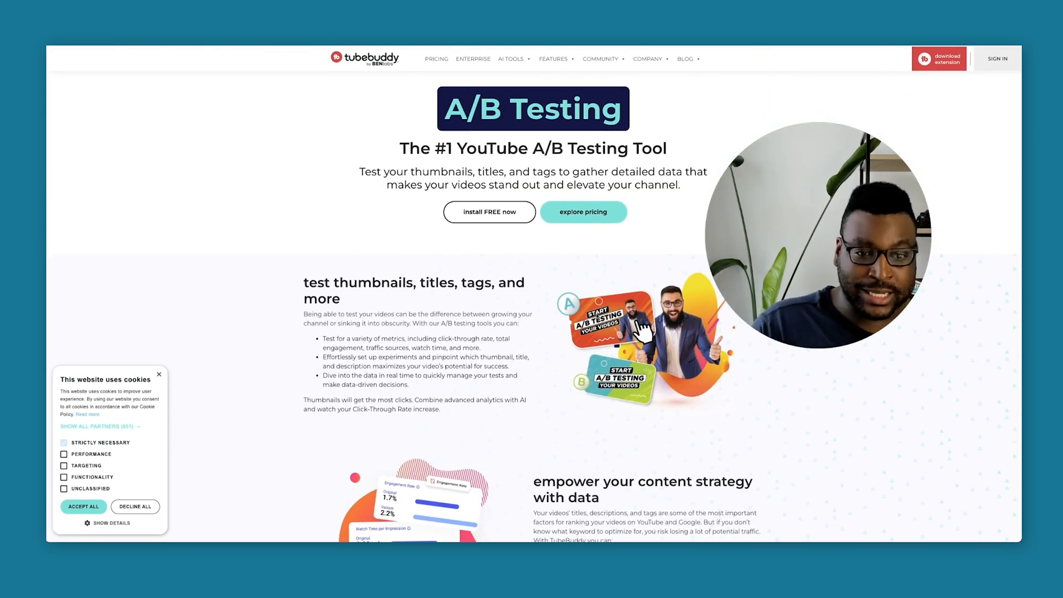
{"action": "scroll", "scroll_direction": "down", "scroll_amount": 3}
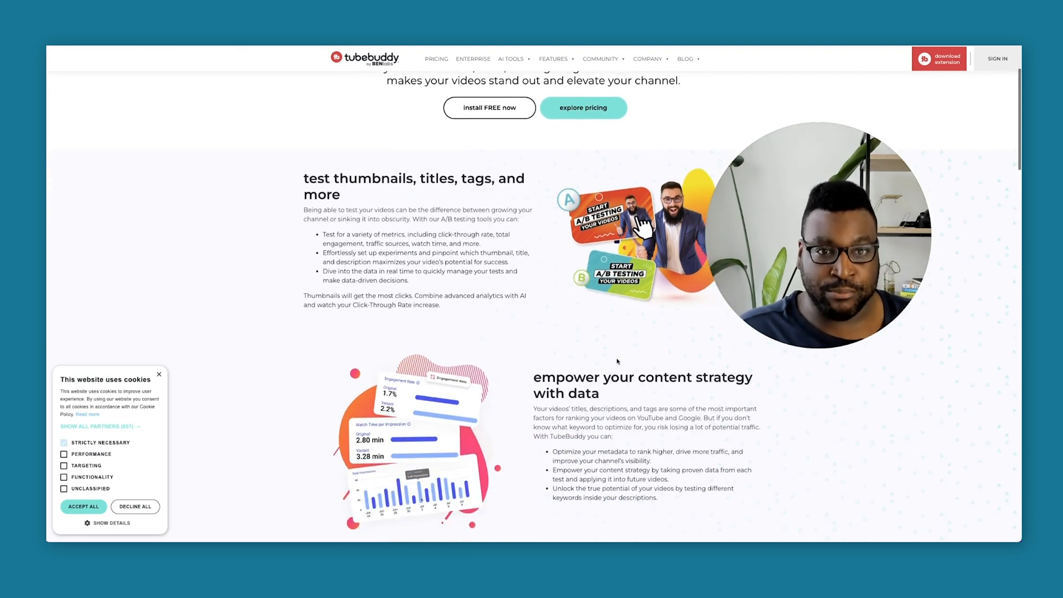